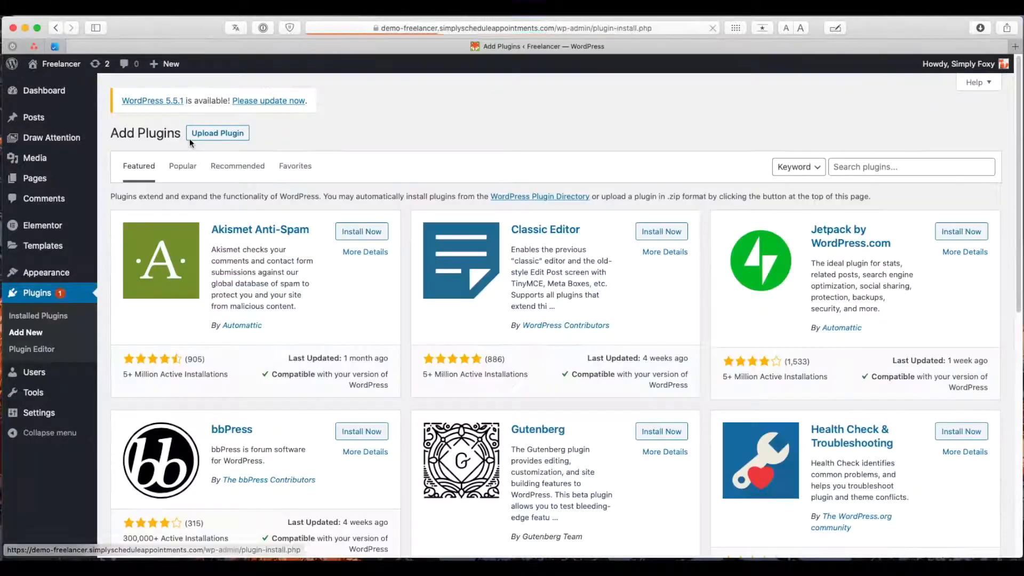
# Search the plugin directory for 'simpl', then install and activate Simply Schedule Appointments.
pyautogui.click(911, 167)
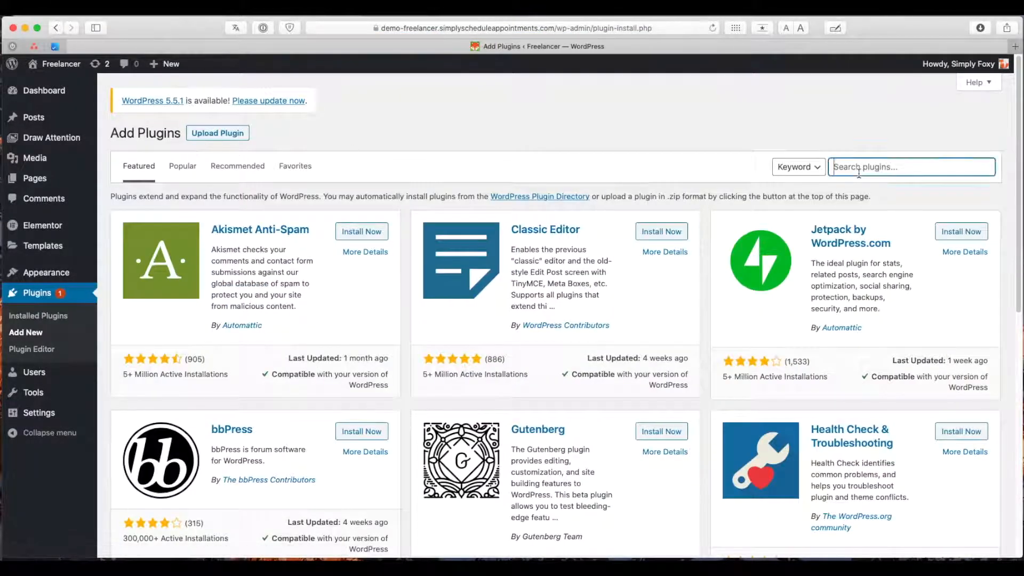
pyautogui.write('simply')
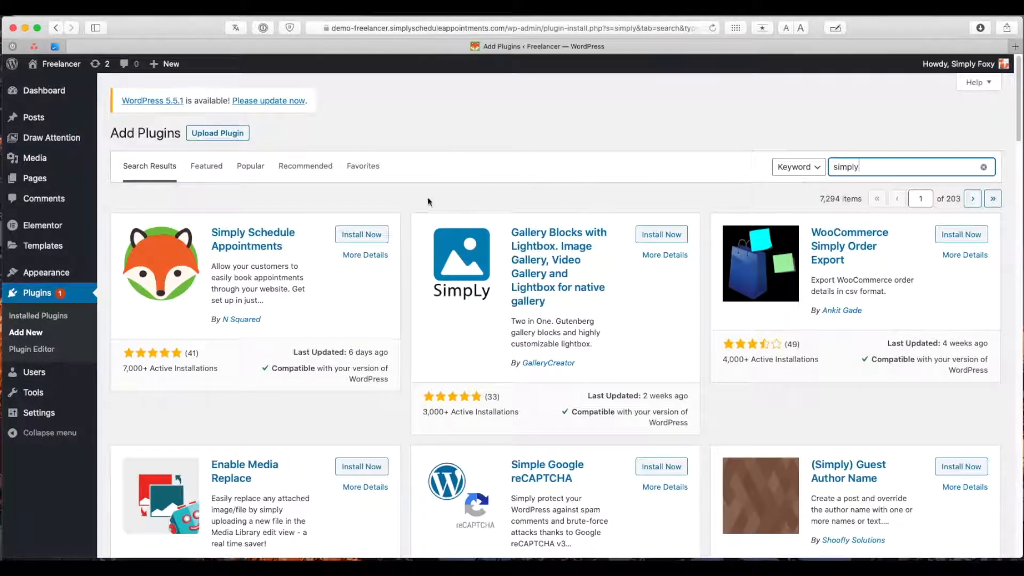
pyautogui.click(361, 235)
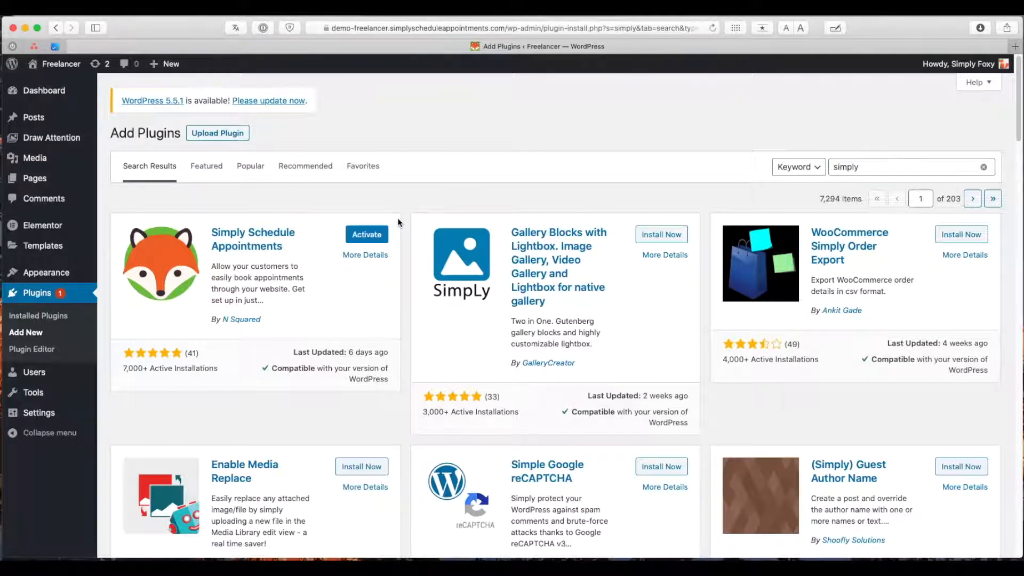
pyautogui.click(366, 235)
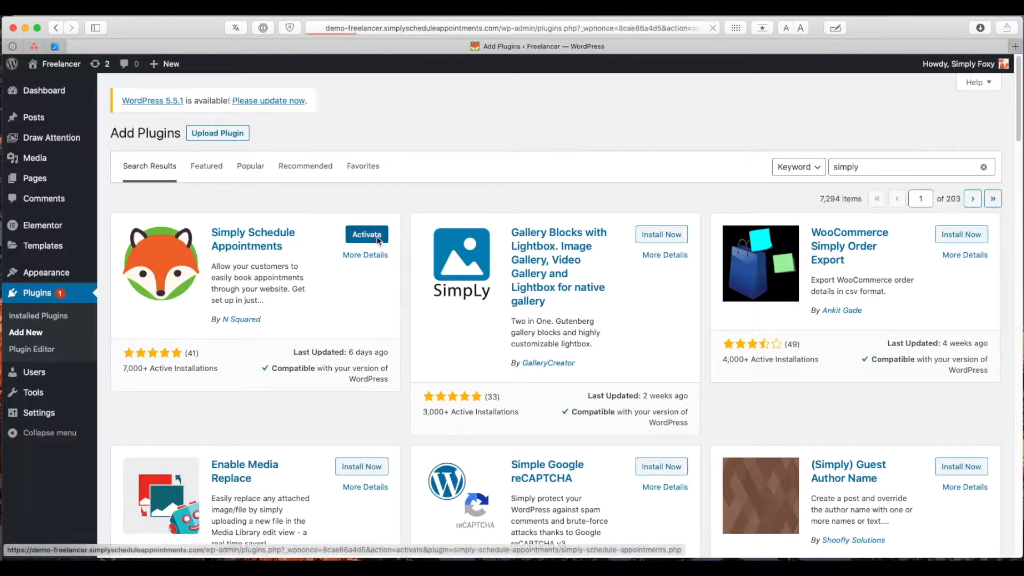
pyautogui.click(367, 235)
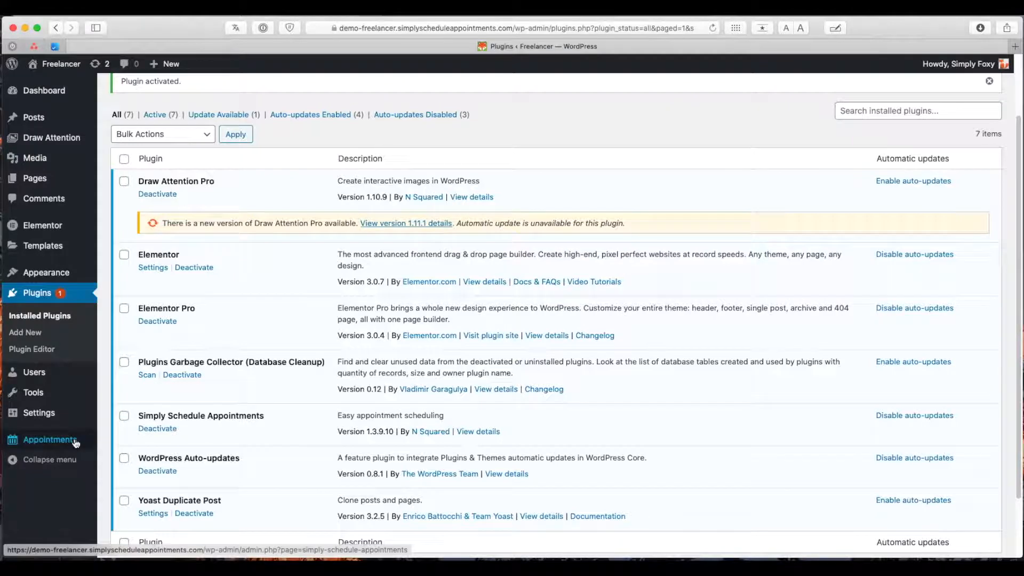
# Open Appointments and confirm the detected time and contact preferences to begin the setup wizard.
pyautogui.click(49, 440)
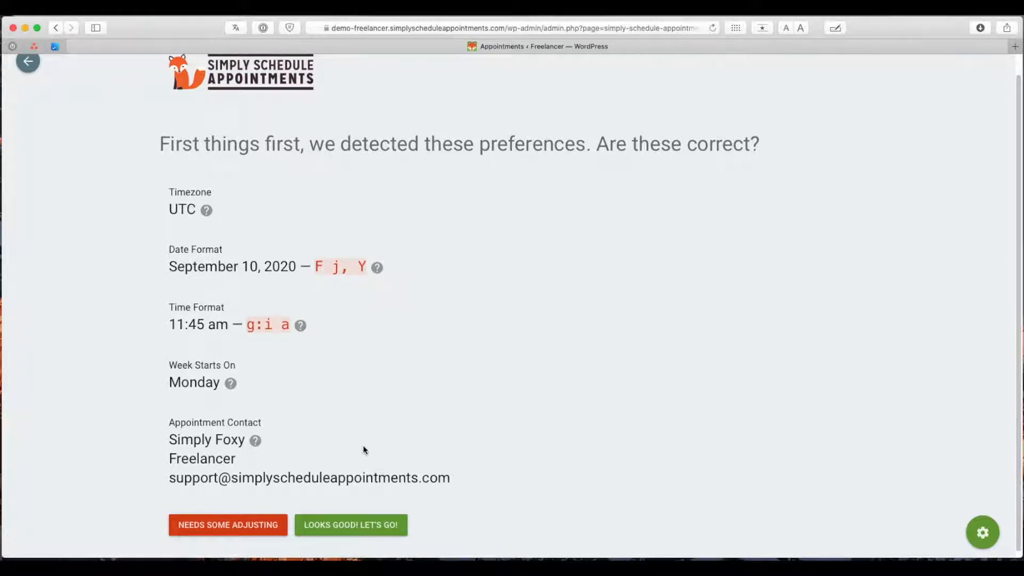
pyautogui.click(351, 524)
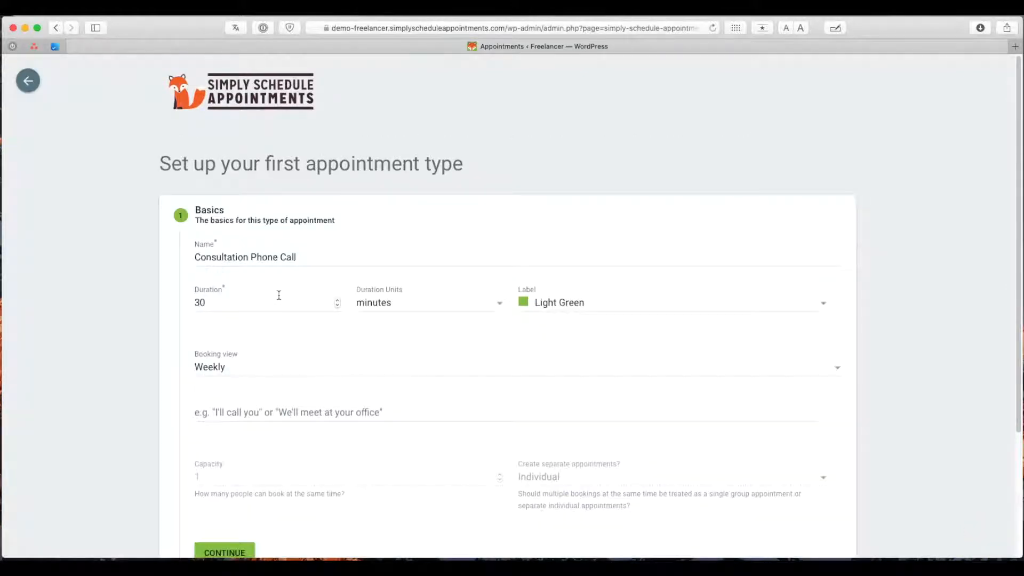
pyautogui.scroll(-3)
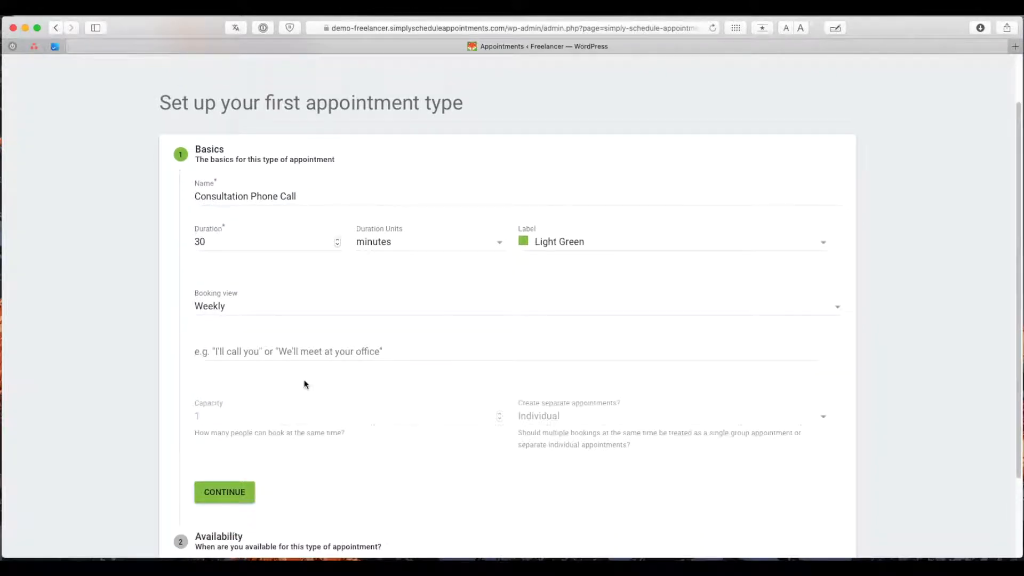
# Continue from Consultation Phone Call basics through weekday availability to the scheduling options.
pyautogui.click(223, 492)
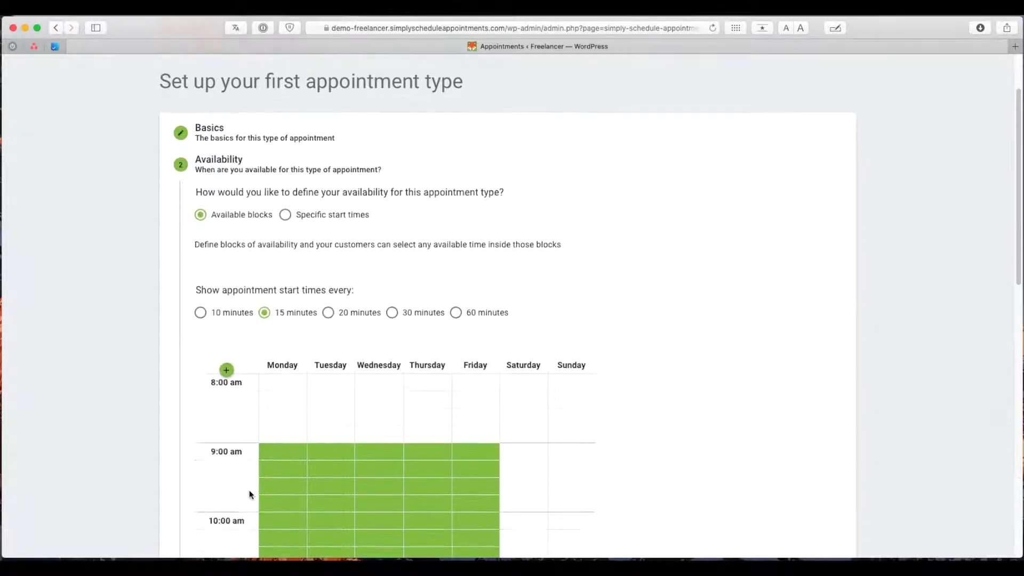
pyautogui.scroll(-3)
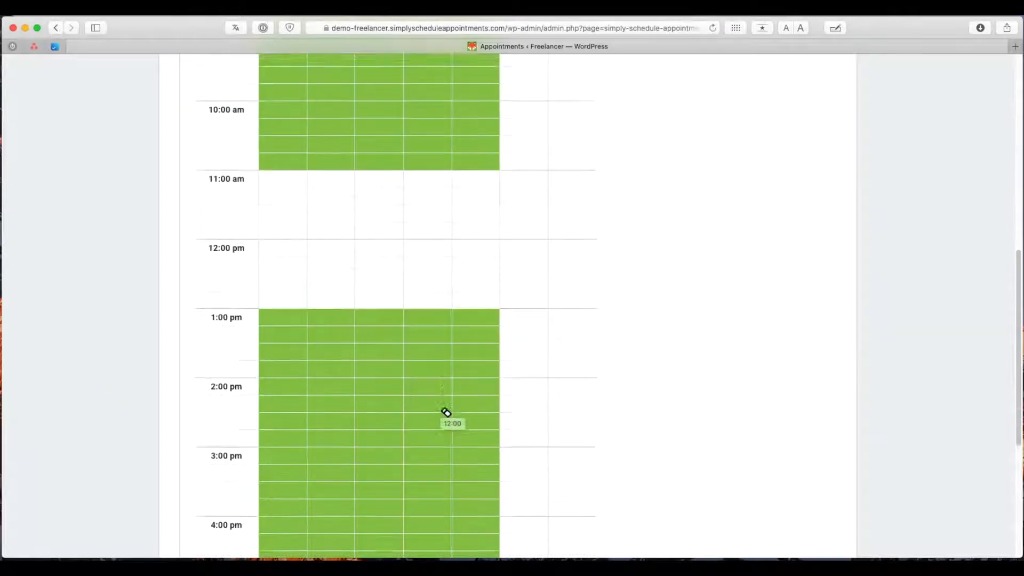
pyautogui.scroll(-3)
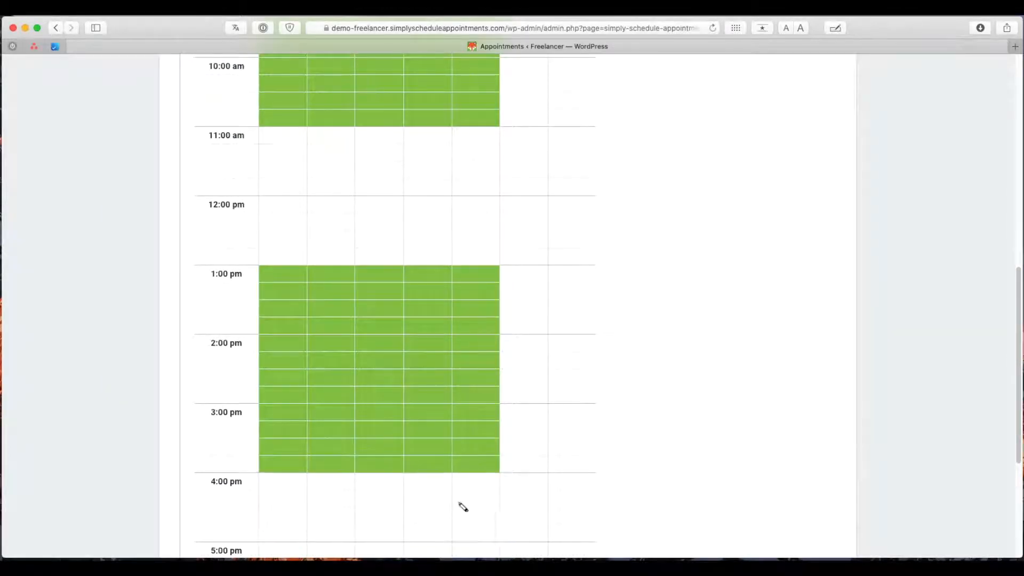
pyautogui.scroll(-3)
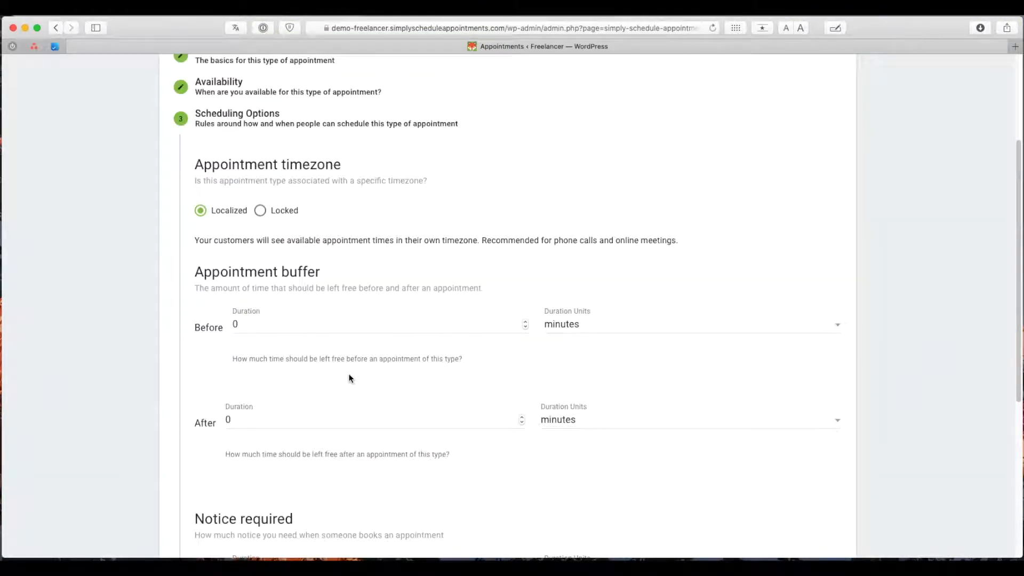
pyautogui.scroll(-3)
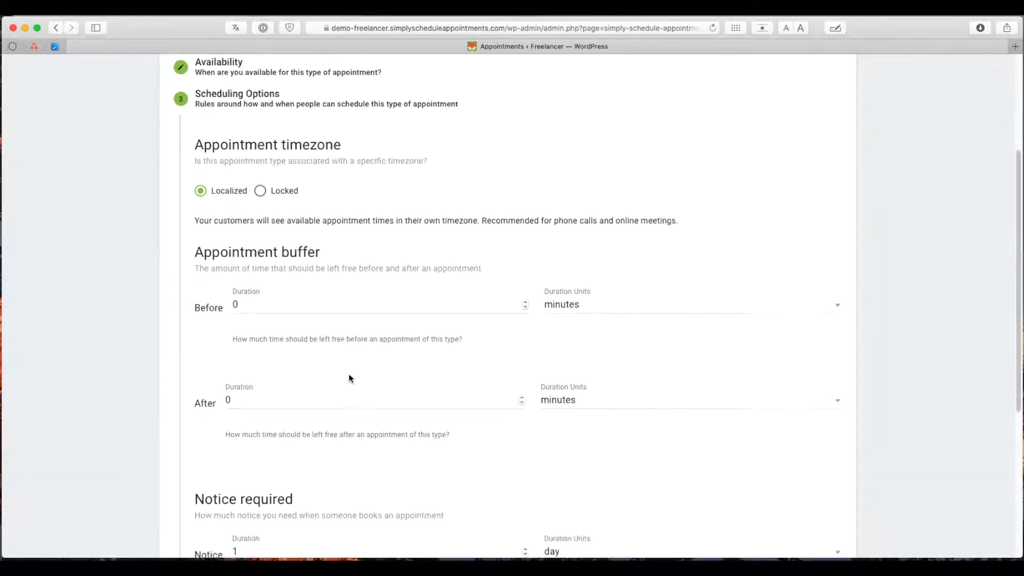
pyautogui.scroll(-3)
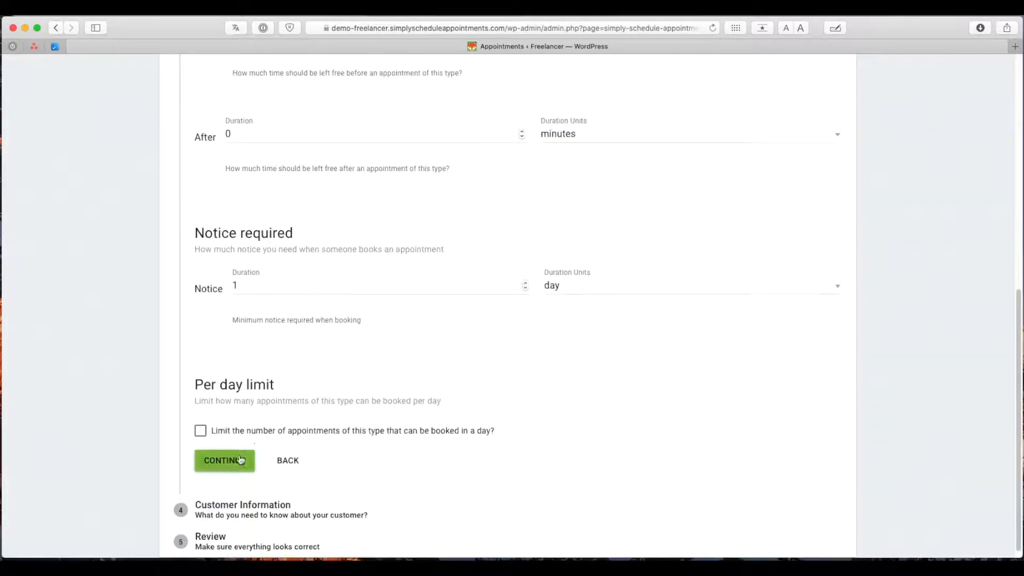
# Display an optional Notes field in customer information and continue to the review summary.
pyautogui.click(224, 460)
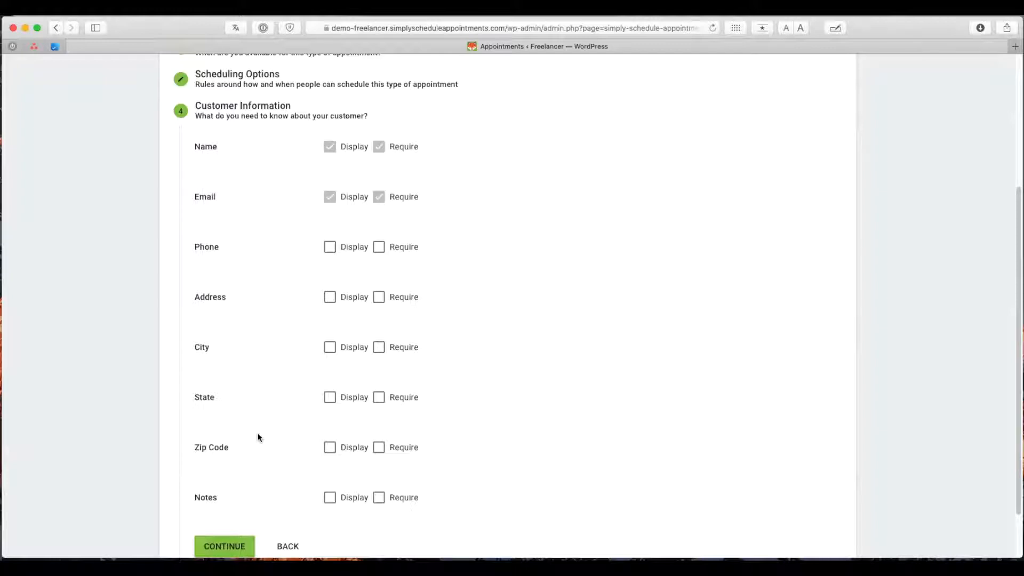
pyautogui.click(330, 497)
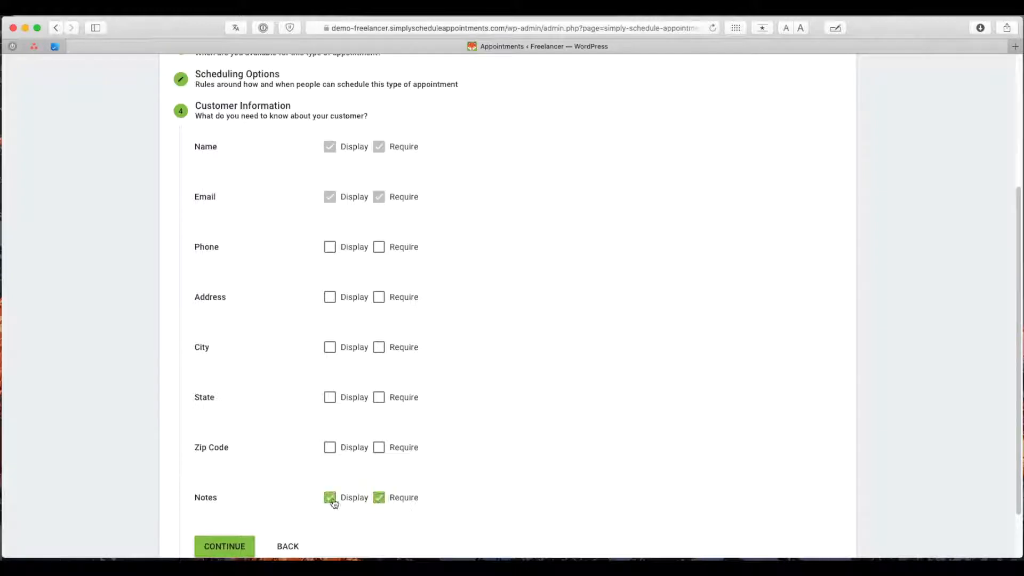
pyautogui.click(379, 497)
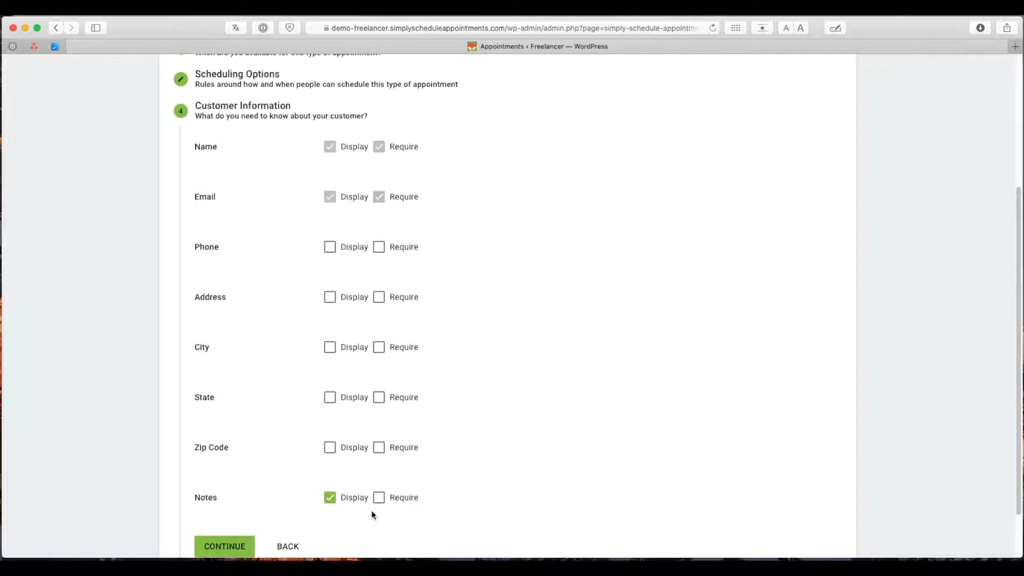
pyautogui.click(224, 546)
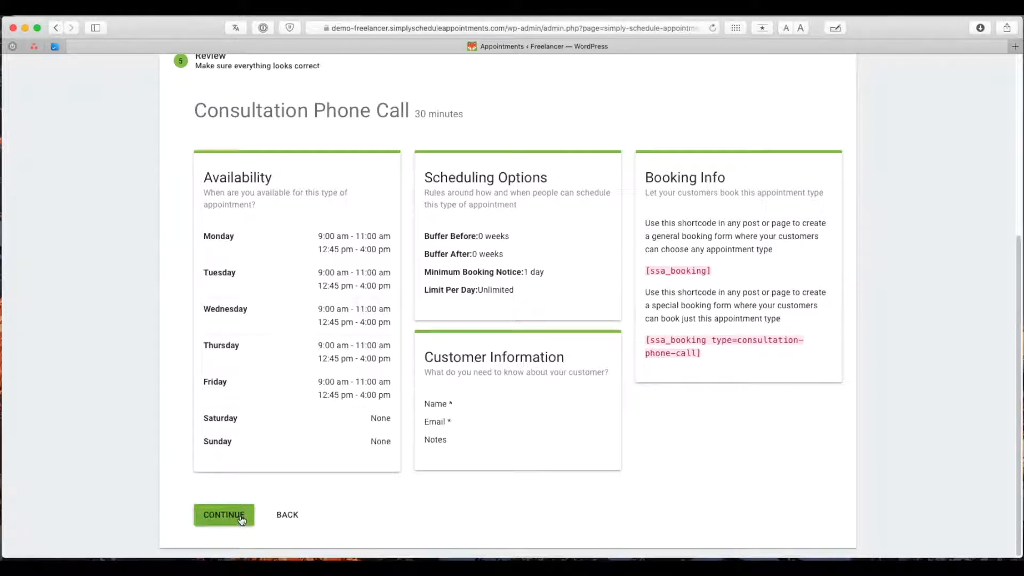
# Finish the appointment type setup, then return via the dashboard to the Pages list.
pyautogui.click(223, 514)
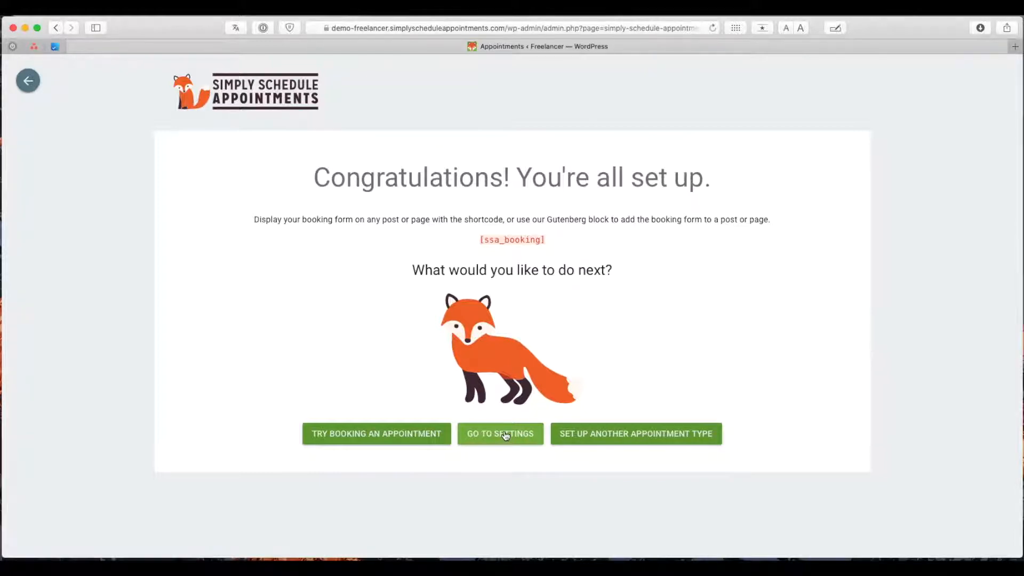
pyautogui.click(500, 434)
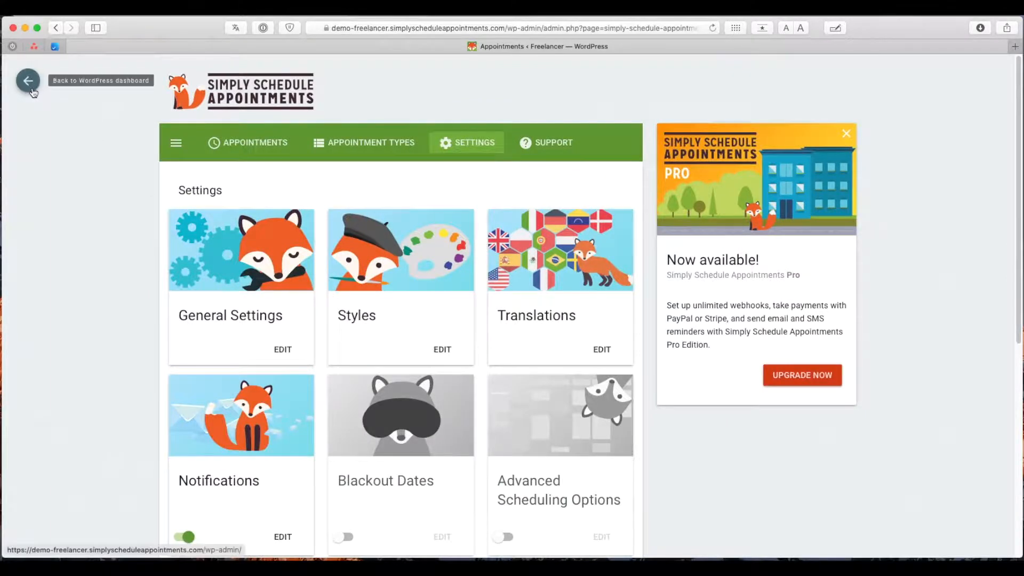
pyautogui.click(27, 81)
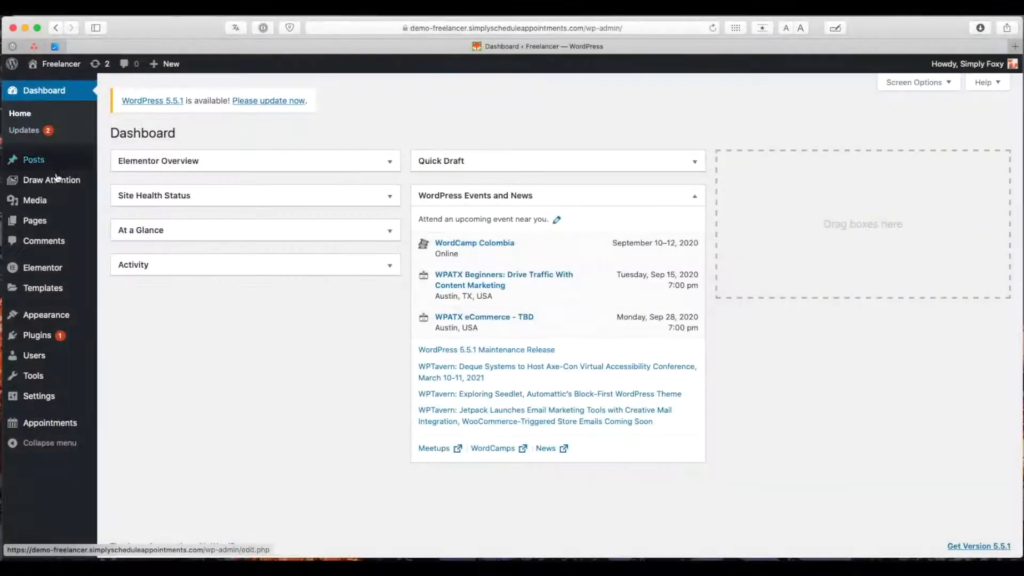
pyautogui.click(34, 221)
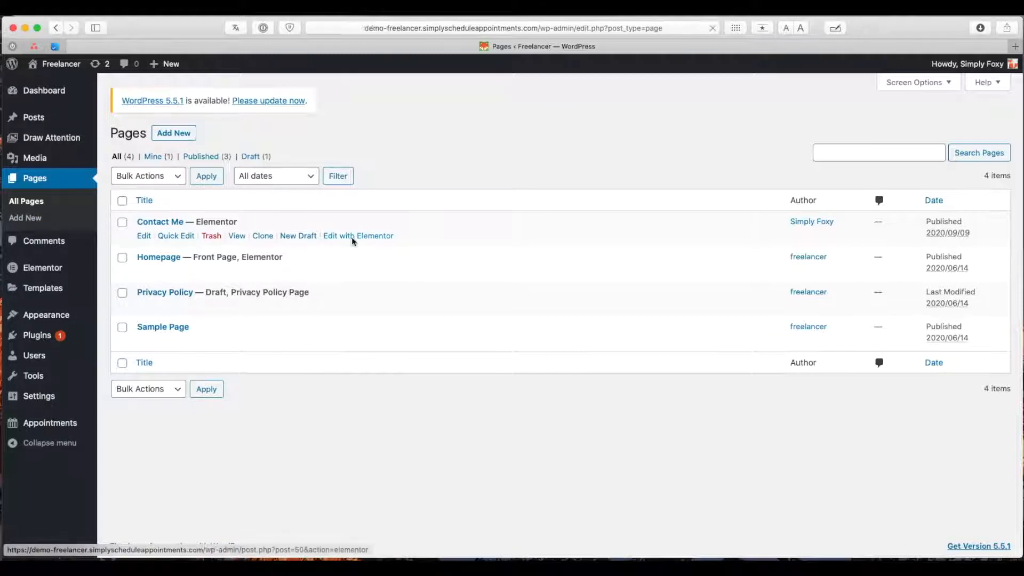
# Edit Contact Me in Elementor and place the Schedule an Appointment widget below 'Let's Chat'.
pyautogui.click(357, 236)
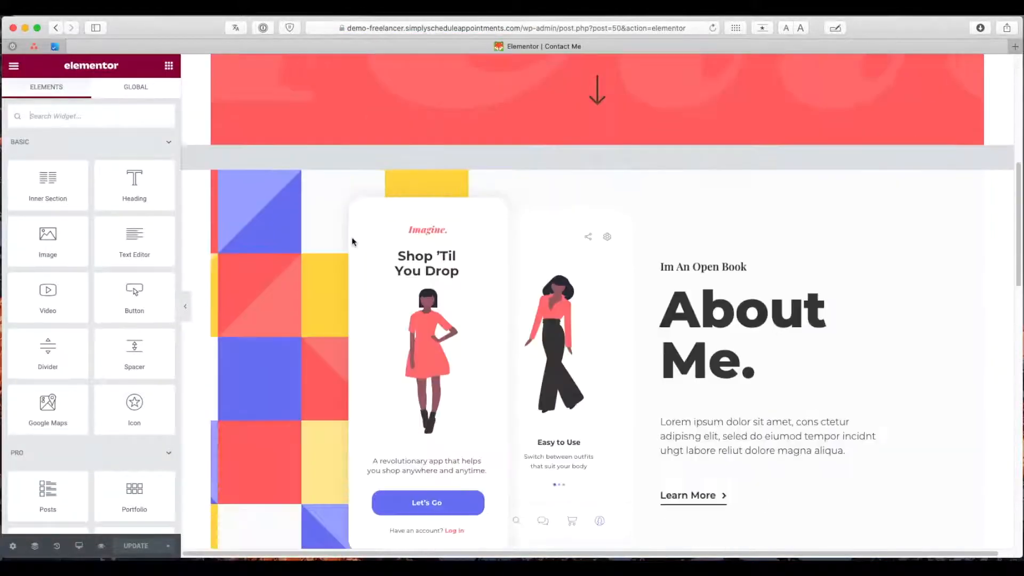
pyautogui.scroll(-3)
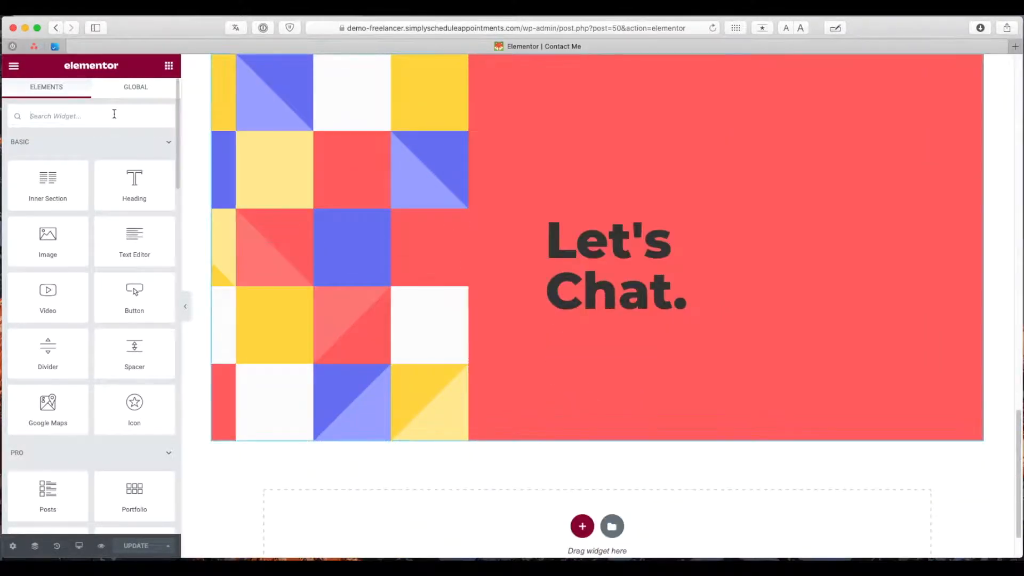
pyautogui.write('app')
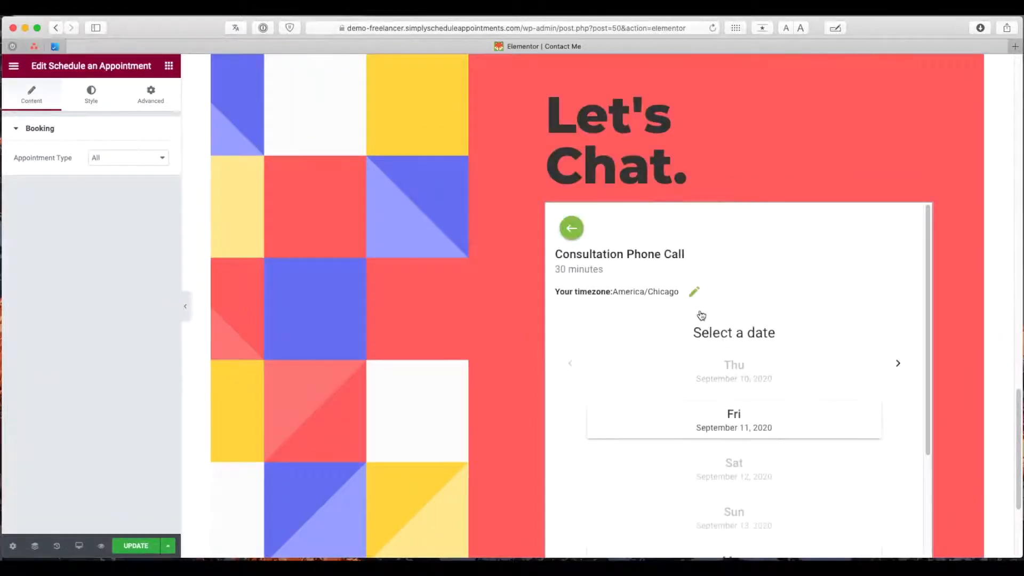
pyautogui.scroll(-3)
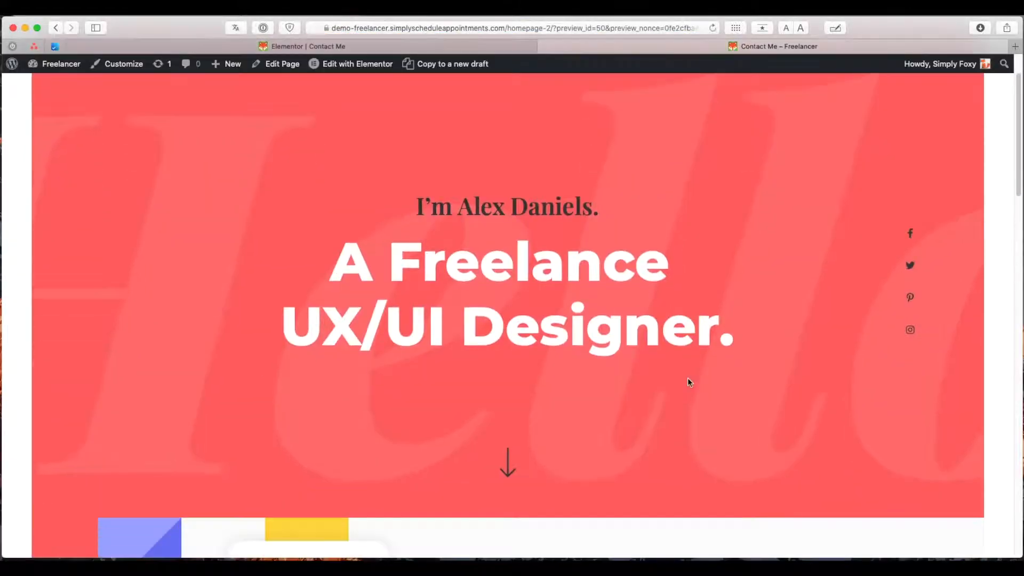
# Choose Monday, September 14 and the 10:30 am time slot in the booking form.
pyautogui.scroll(-3)
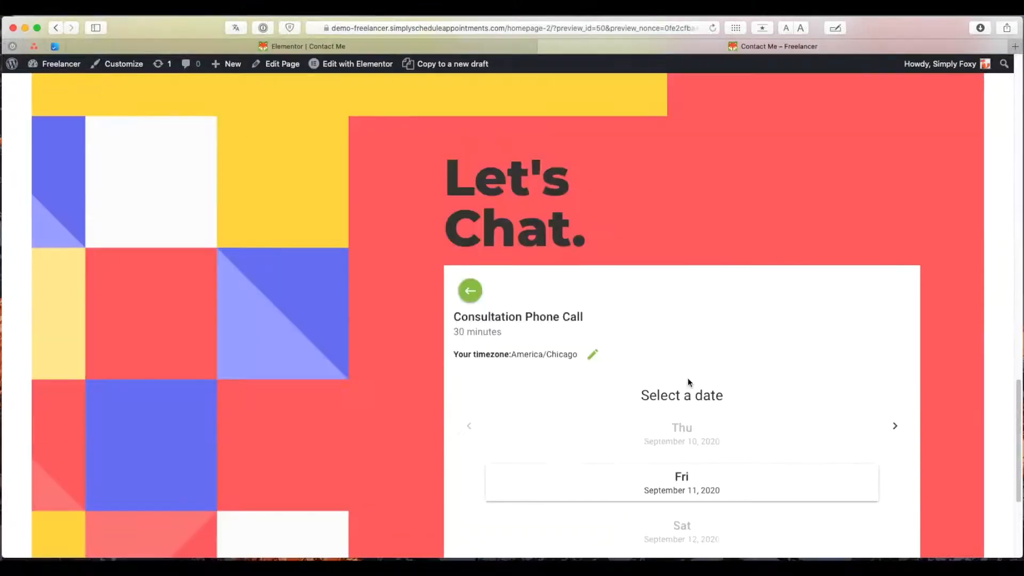
pyautogui.scroll(-3)
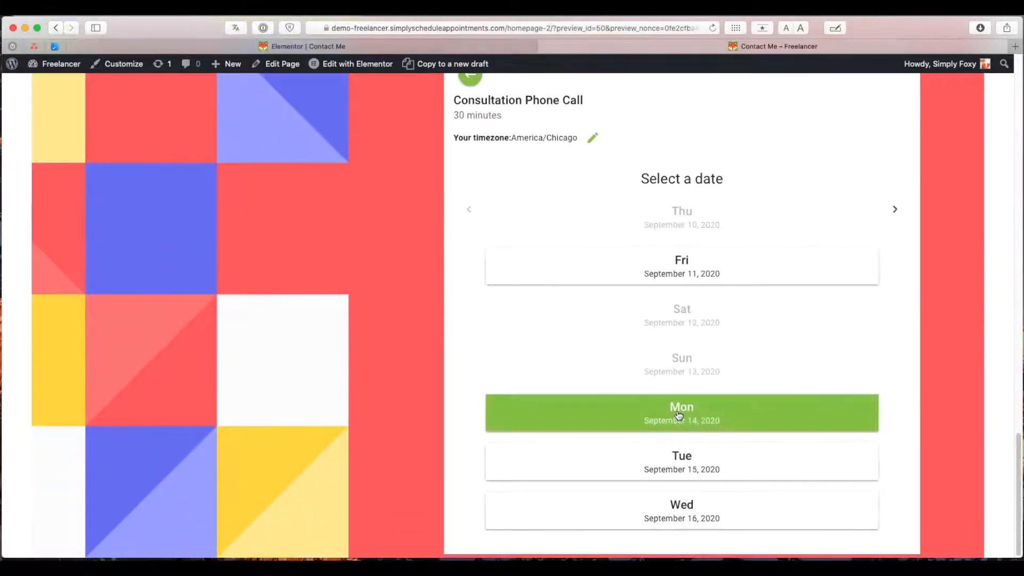
pyautogui.click(681, 412)
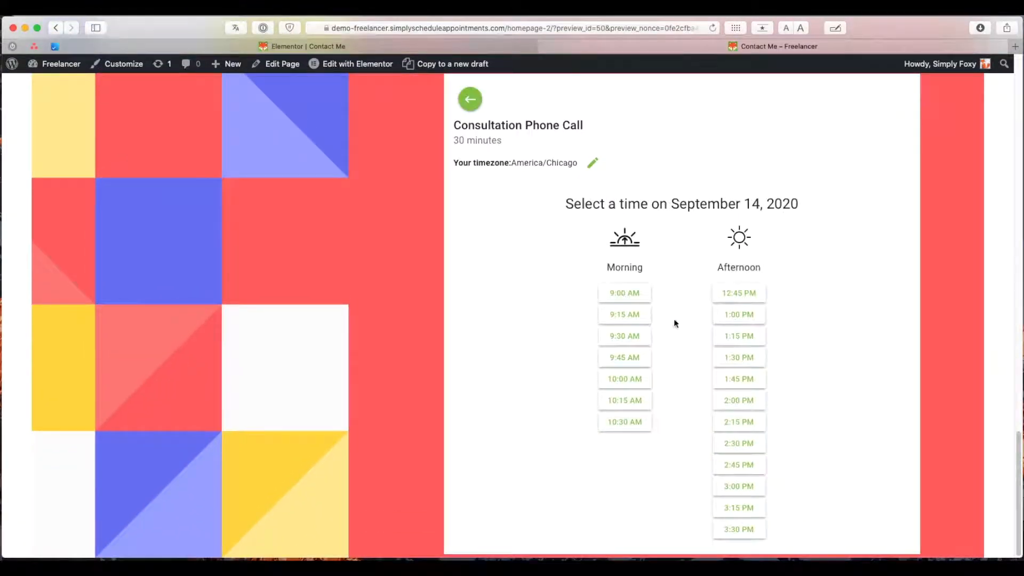
pyautogui.click(623, 421)
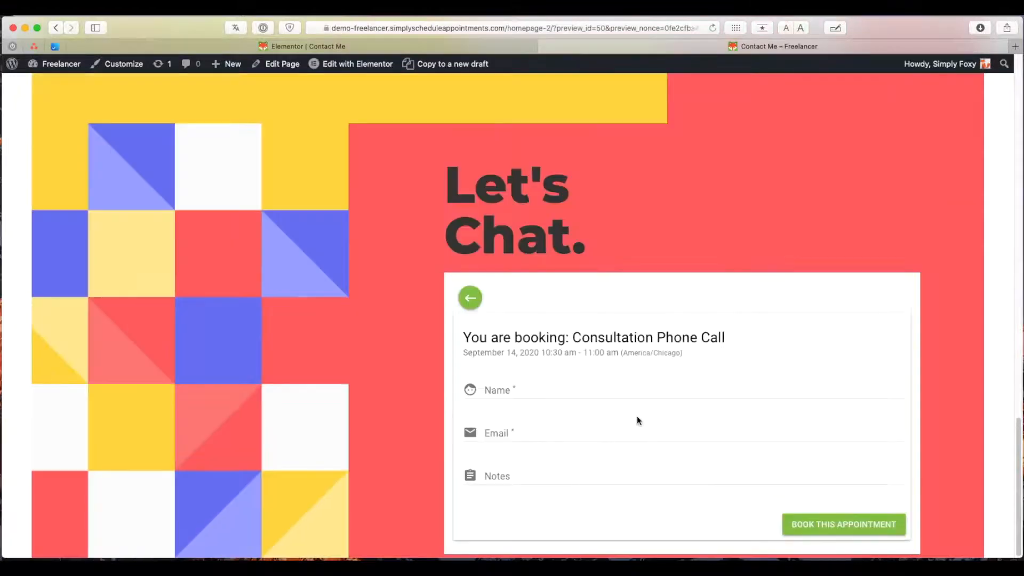
# Enter John Smith's name and email and submit the booking.
pyautogui.write('JO')
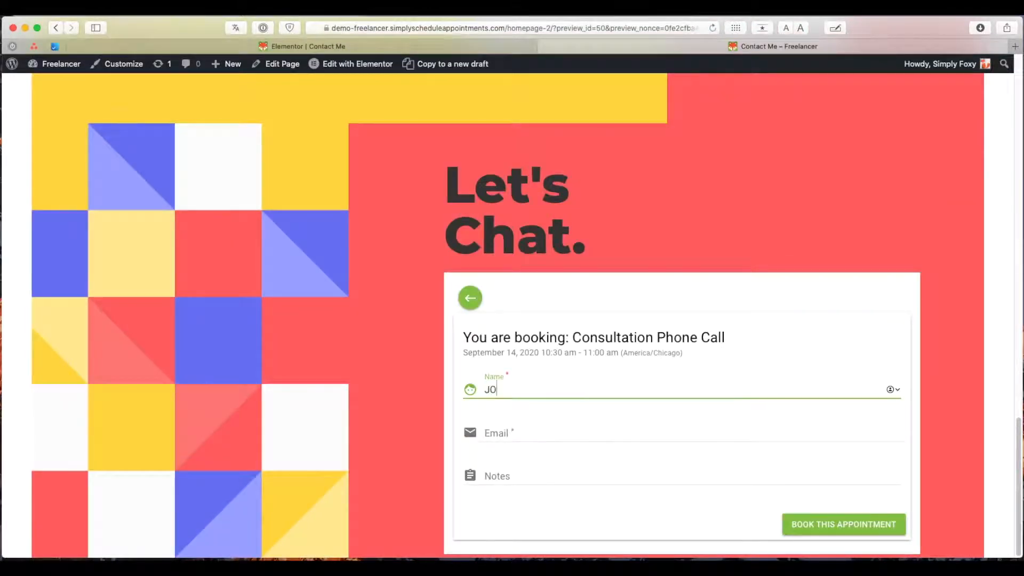
pyautogui.write('hn')
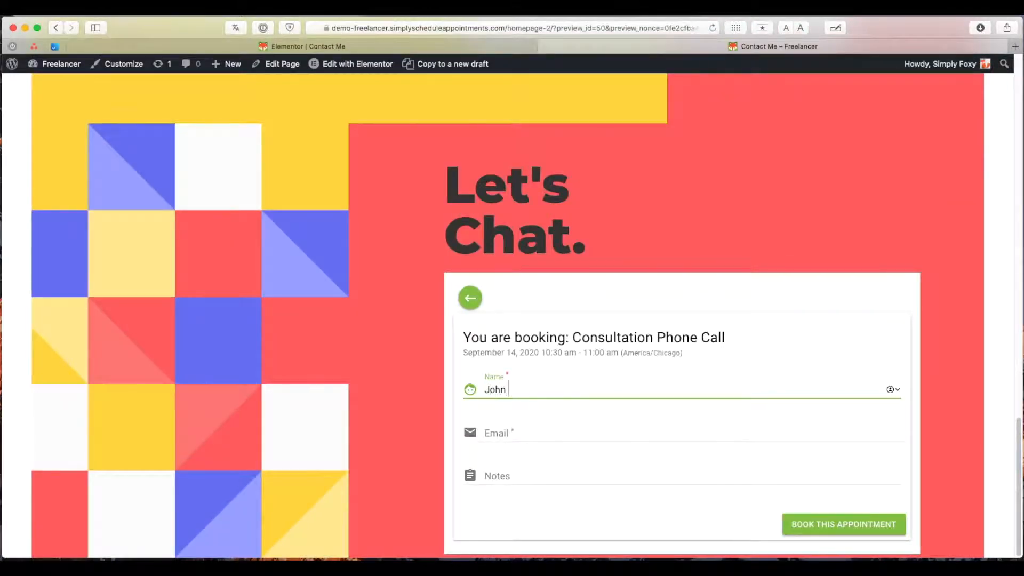
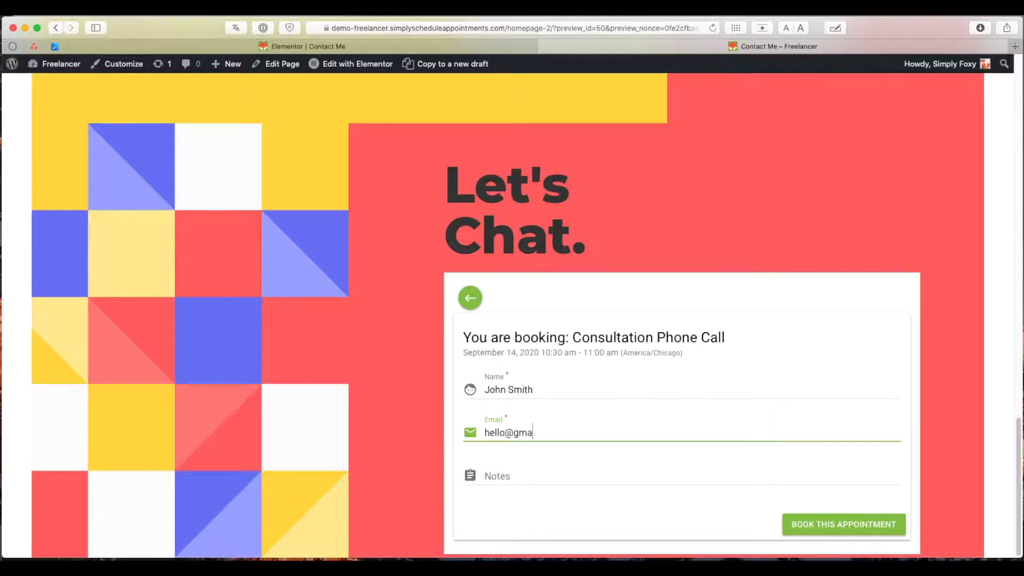
pyautogui.click(679, 475)
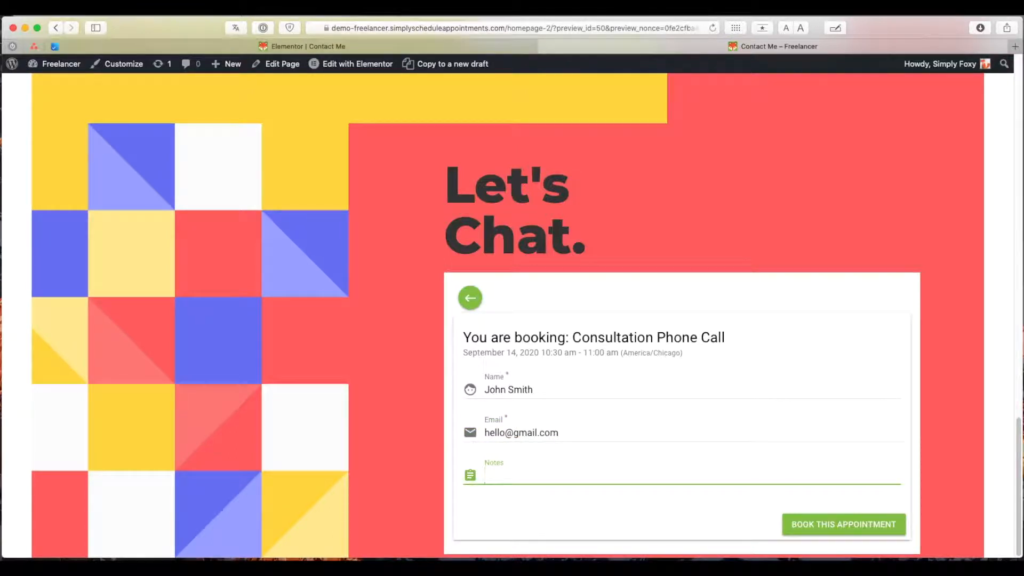
pyautogui.click(843, 524)
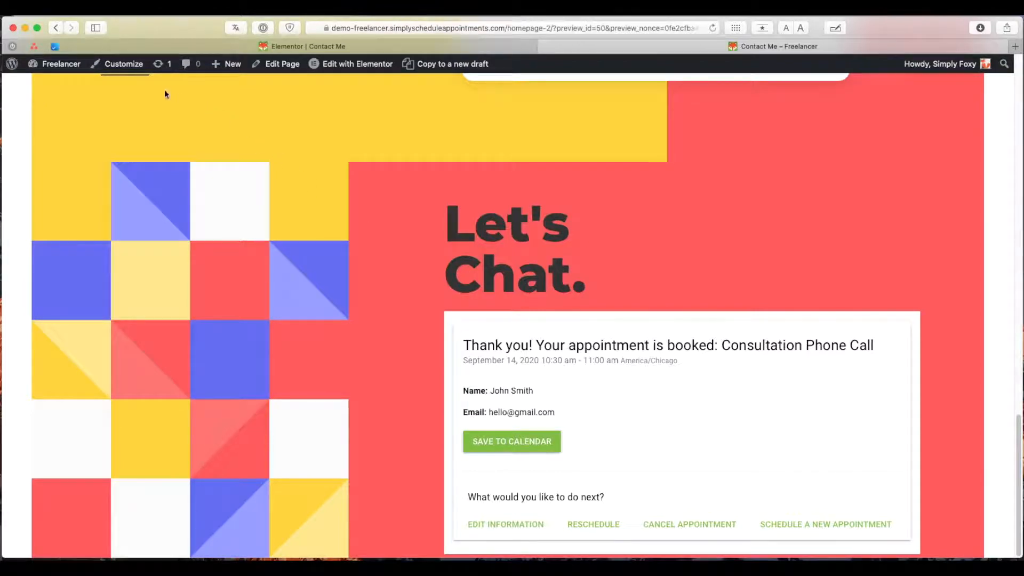
# Find John Smith's booking under Appointments in the dashboard and view its full details.
pyautogui.click(61, 64)
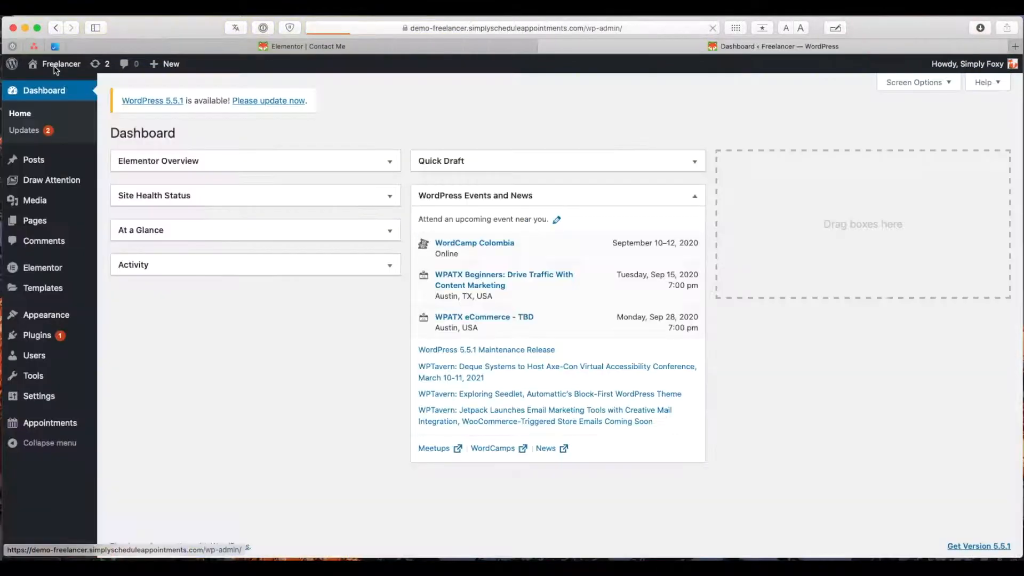
pyautogui.click(50, 423)
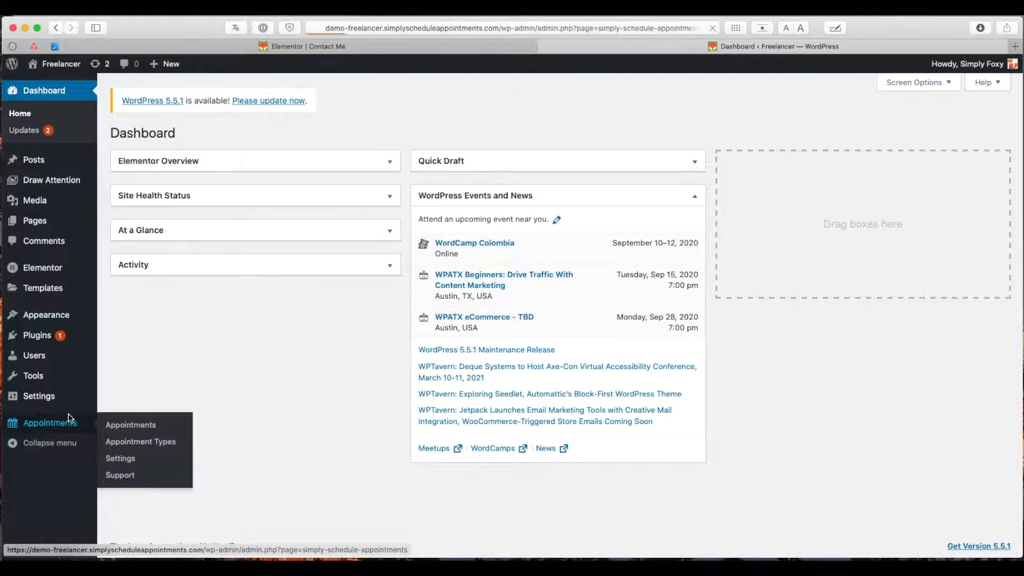
pyautogui.click(130, 424)
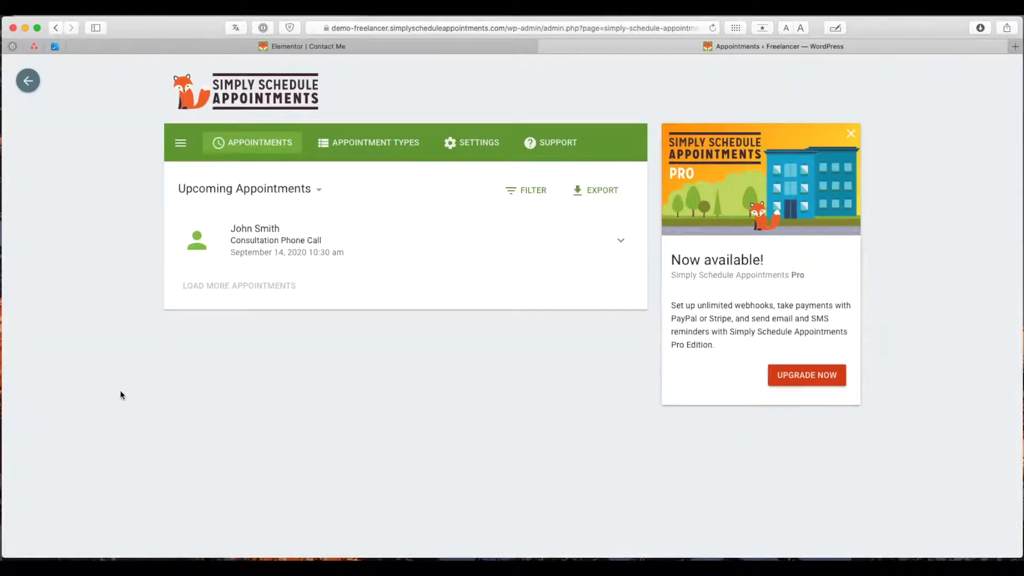
pyautogui.click(619, 239)
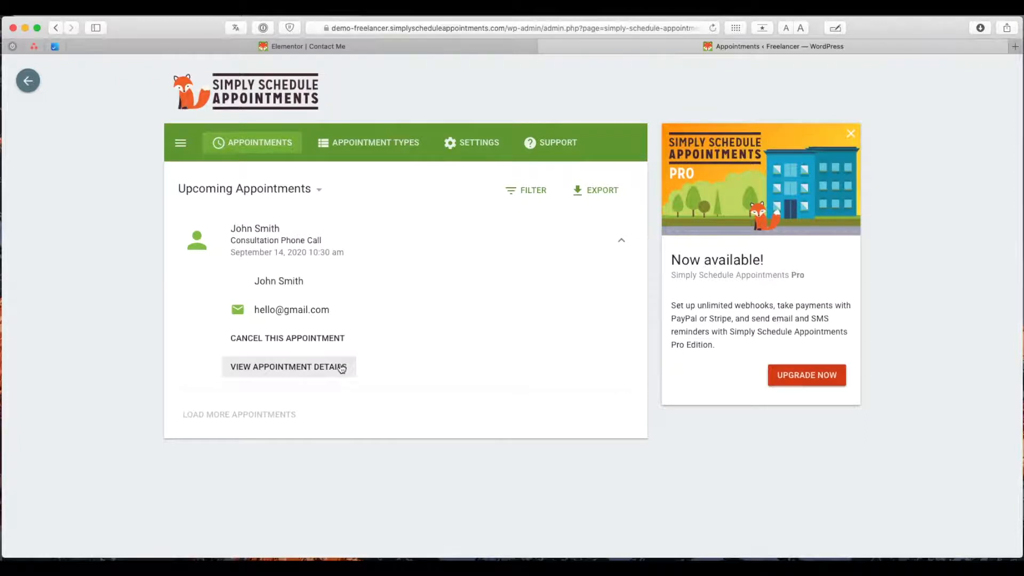
pyautogui.click(287, 366)
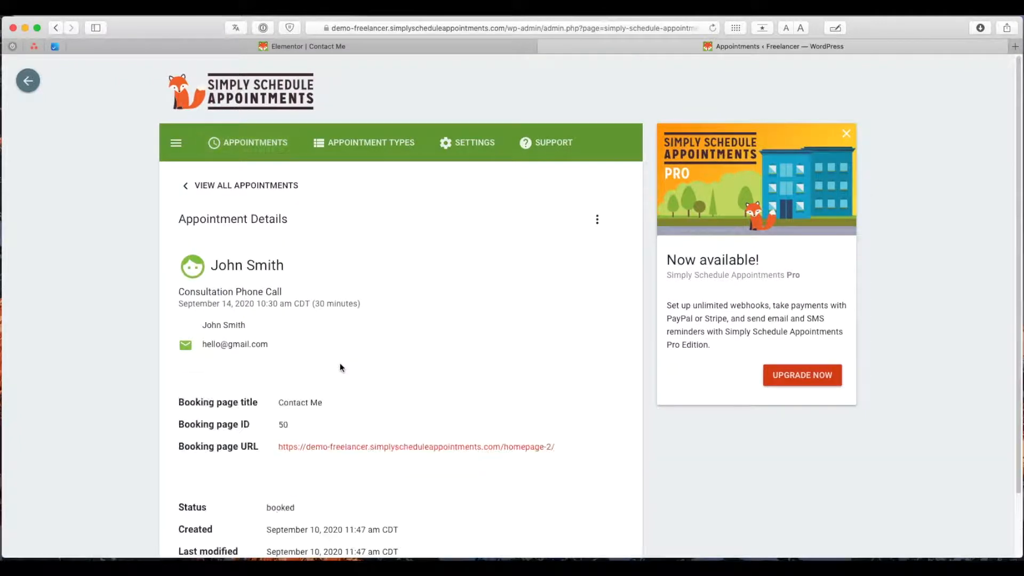
pyautogui.scroll(-3)
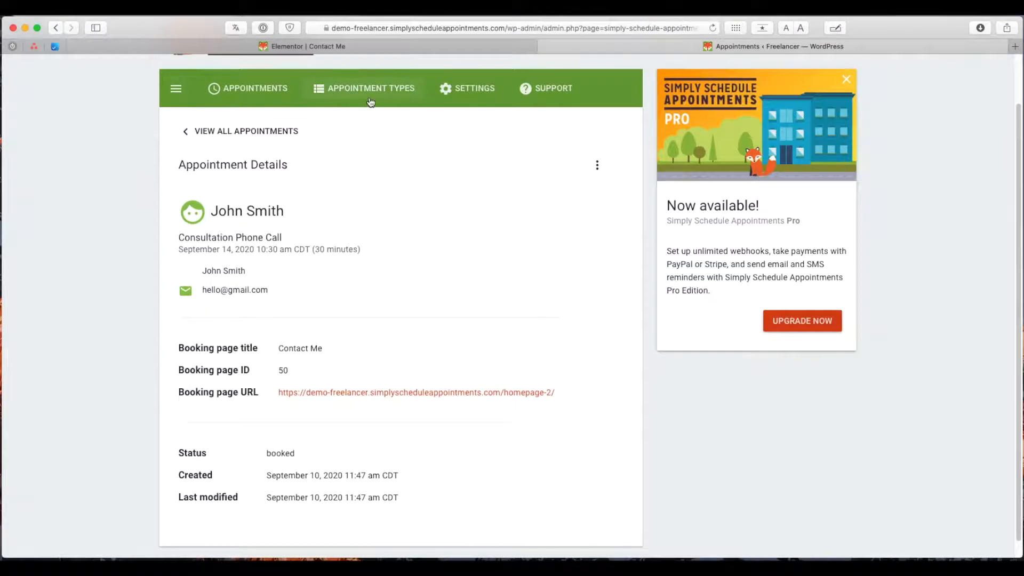
# Rename the Consultation Phone Call type to Consultation Video Call and save it.
pyautogui.click(370, 88)
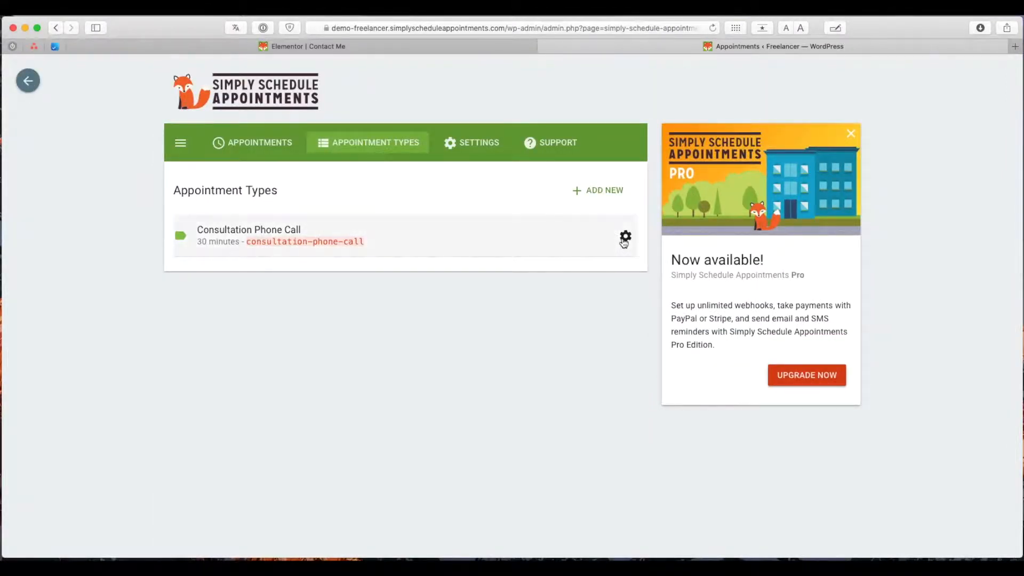
pyautogui.click(625, 235)
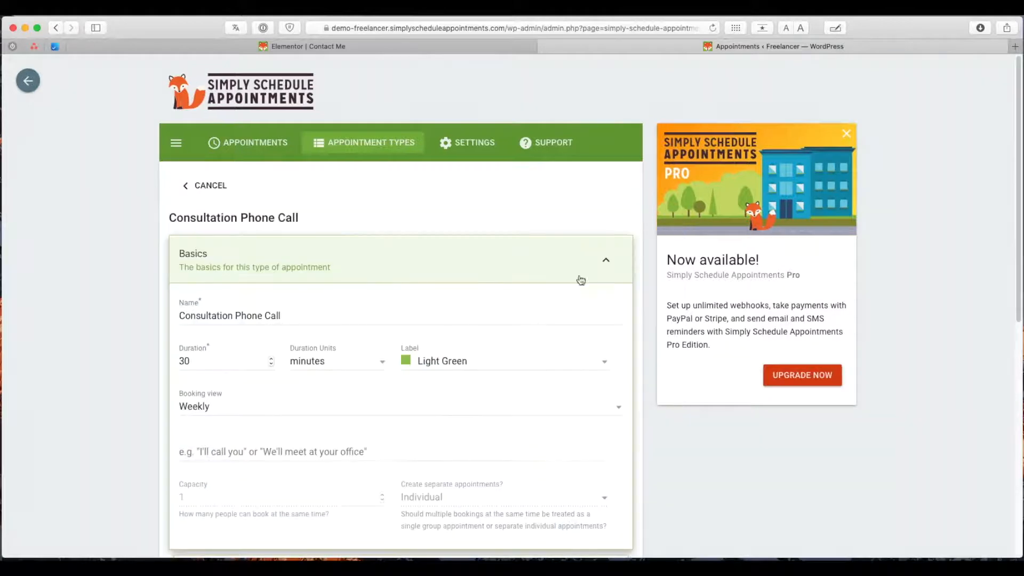
pyautogui.doubleClick(246, 315)
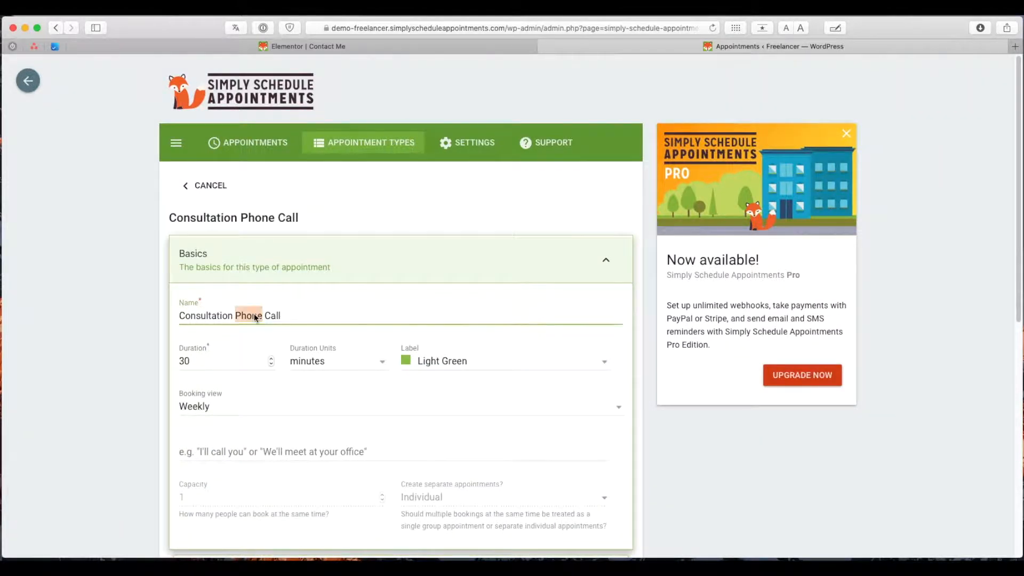
pyautogui.write('Video')
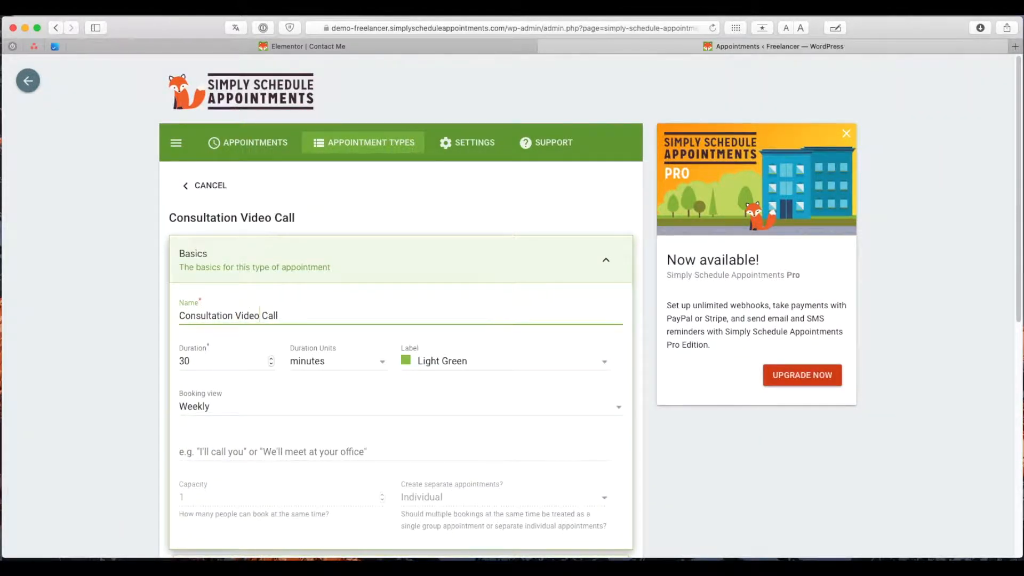
pyautogui.scroll(-3)
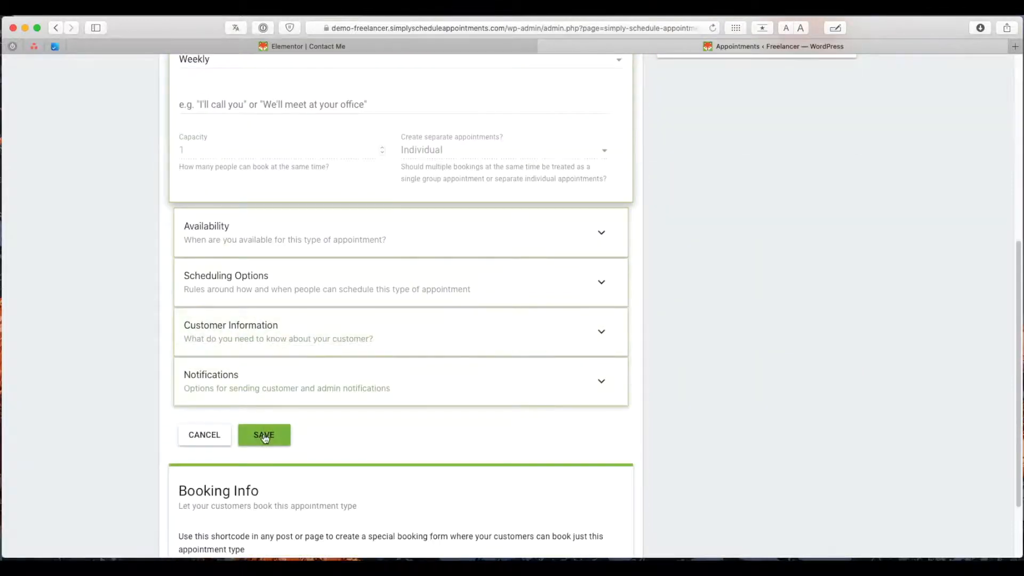
pyautogui.click(264, 435)
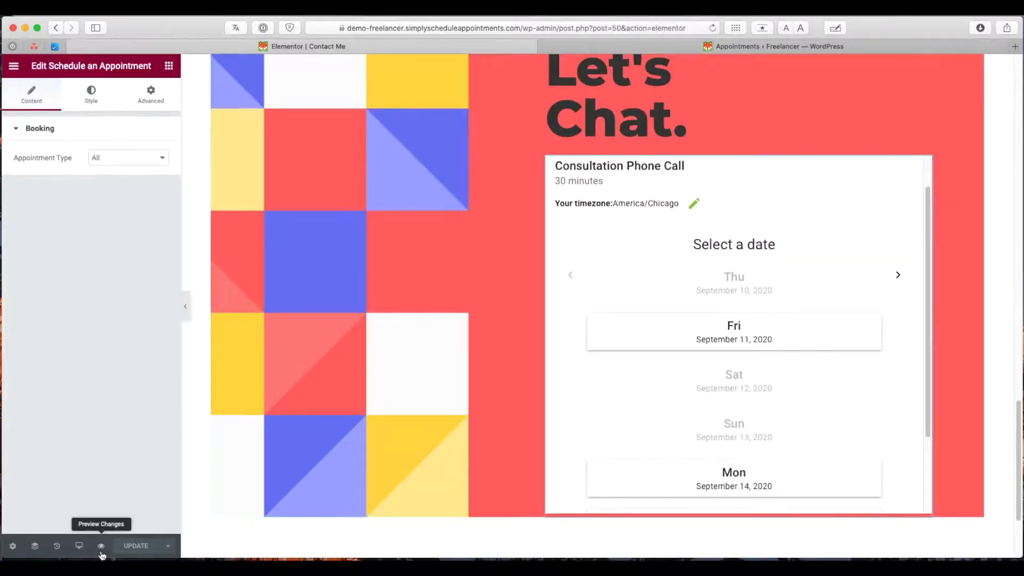
# Preview Contact Me, pick Consultation Video Call and a day, then go to the back end.
pyautogui.click(101, 546)
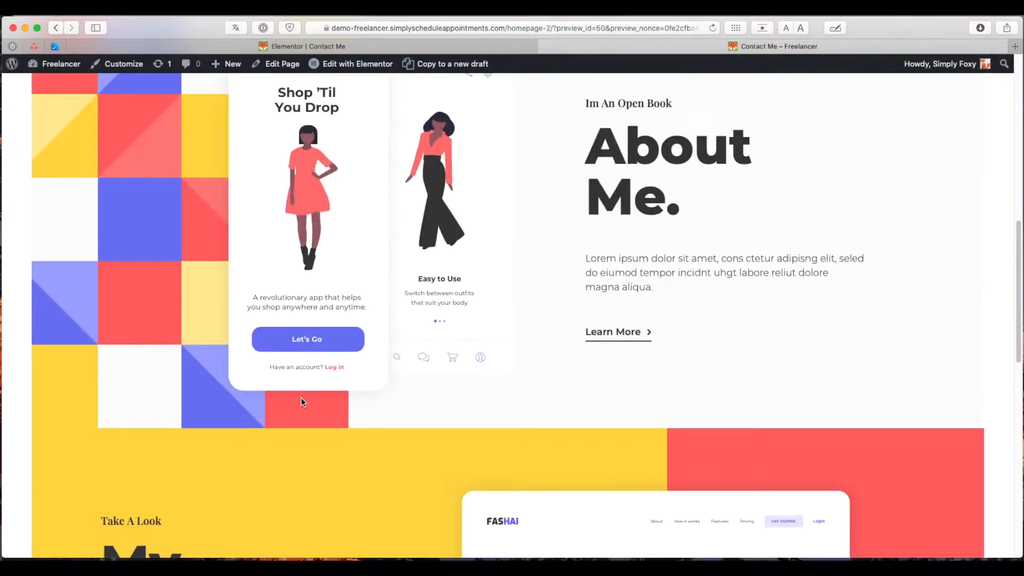
pyautogui.scroll(-3)
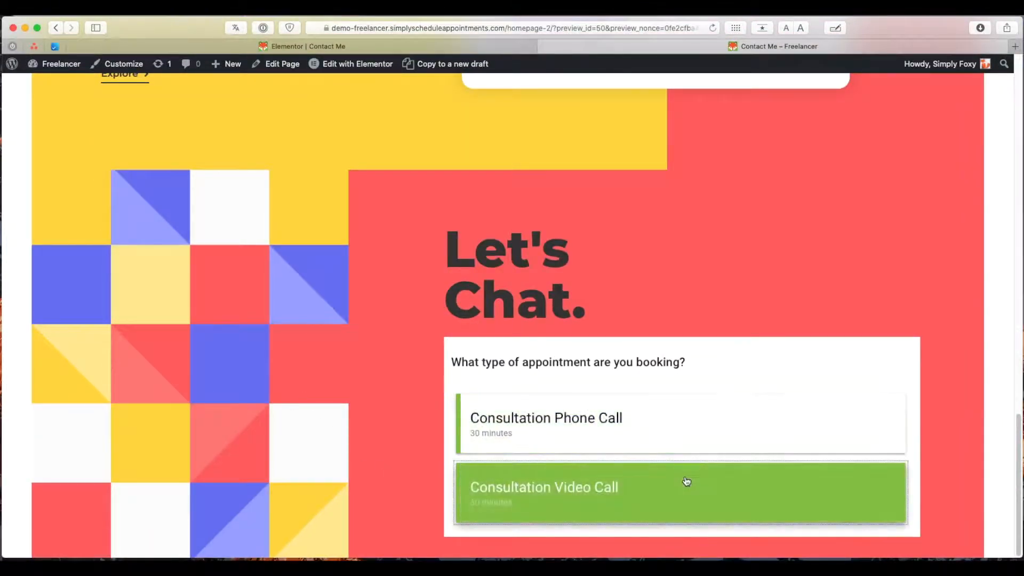
pyautogui.click(679, 493)
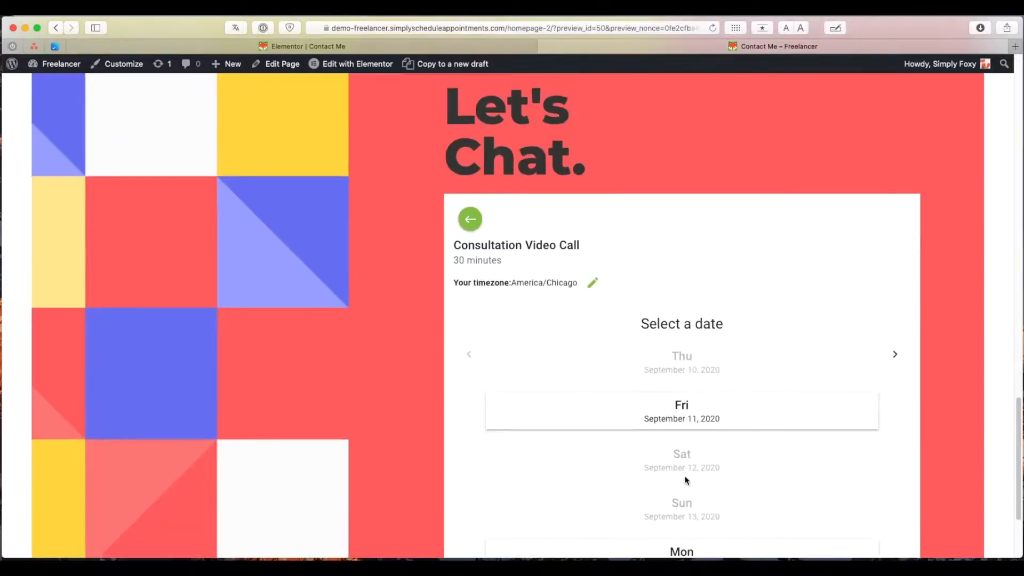
pyautogui.scroll(-3)
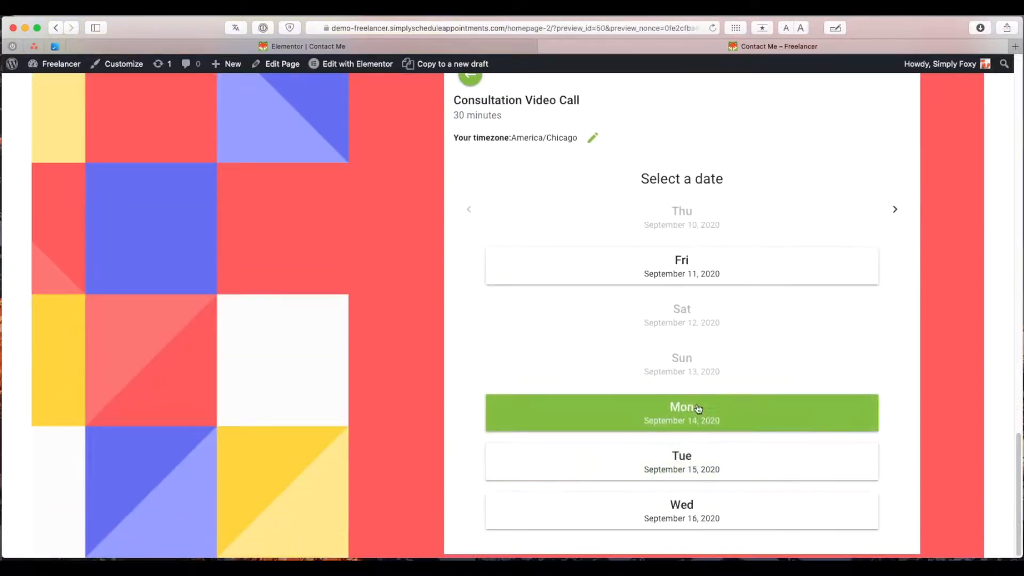
pyautogui.click(681, 265)
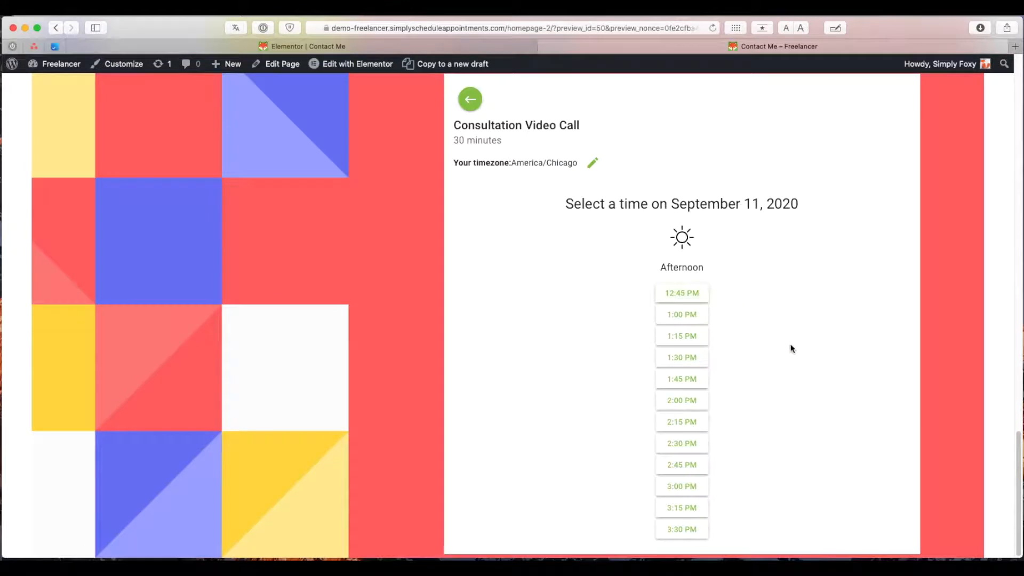
pyautogui.moveTo(764, 262)
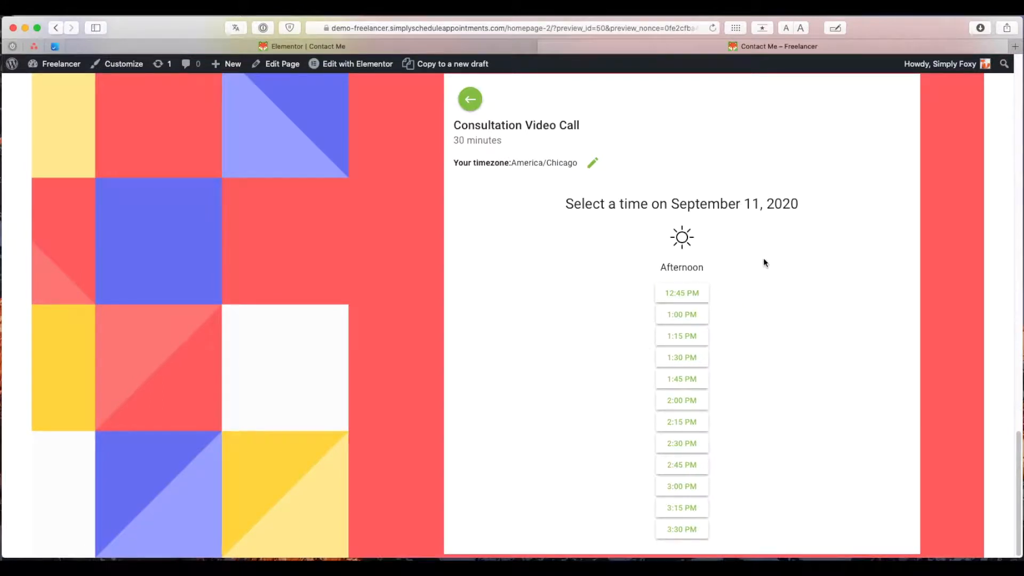
pyautogui.click(61, 64)
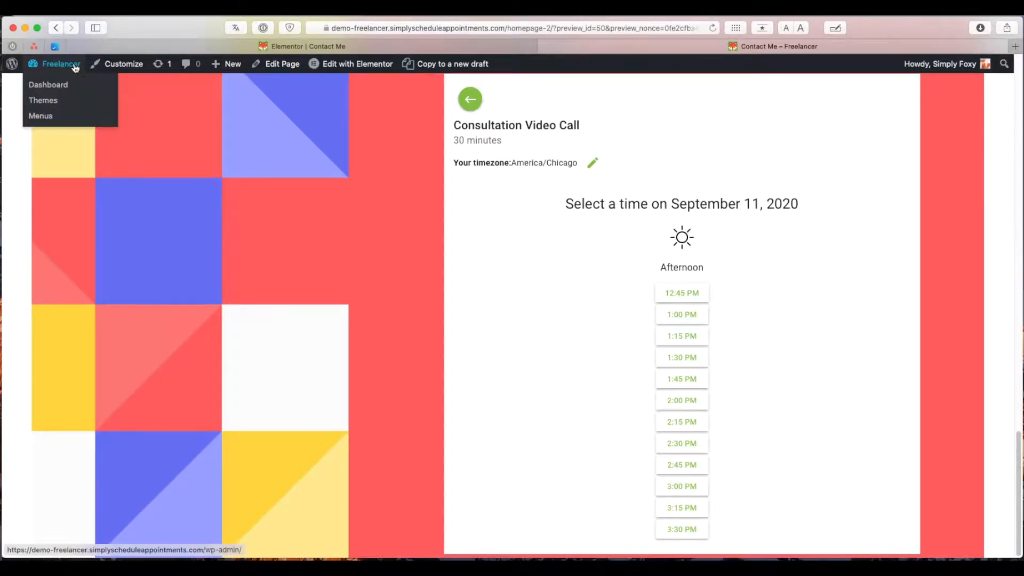
pyautogui.click(48, 85)
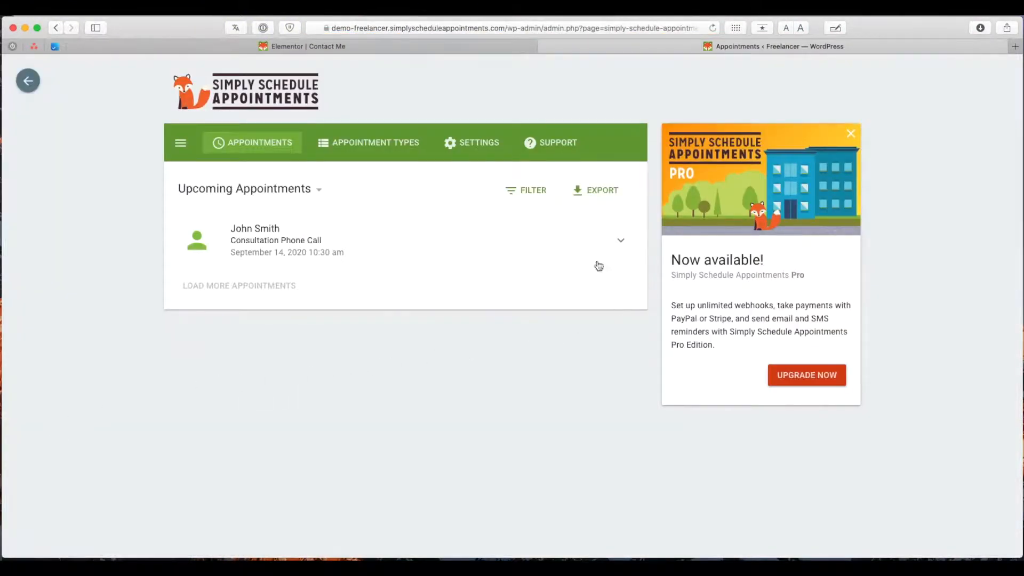
# Shift the booking form accent colour from green toward red-brown (#C3854A) in Styles.
pyautogui.click(471, 142)
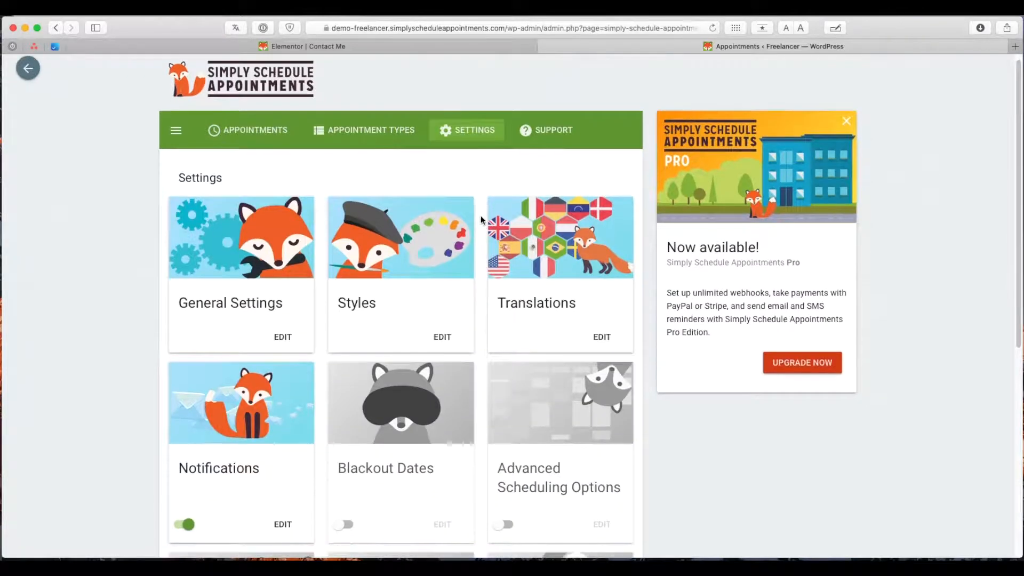
pyautogui.click(441, 336)
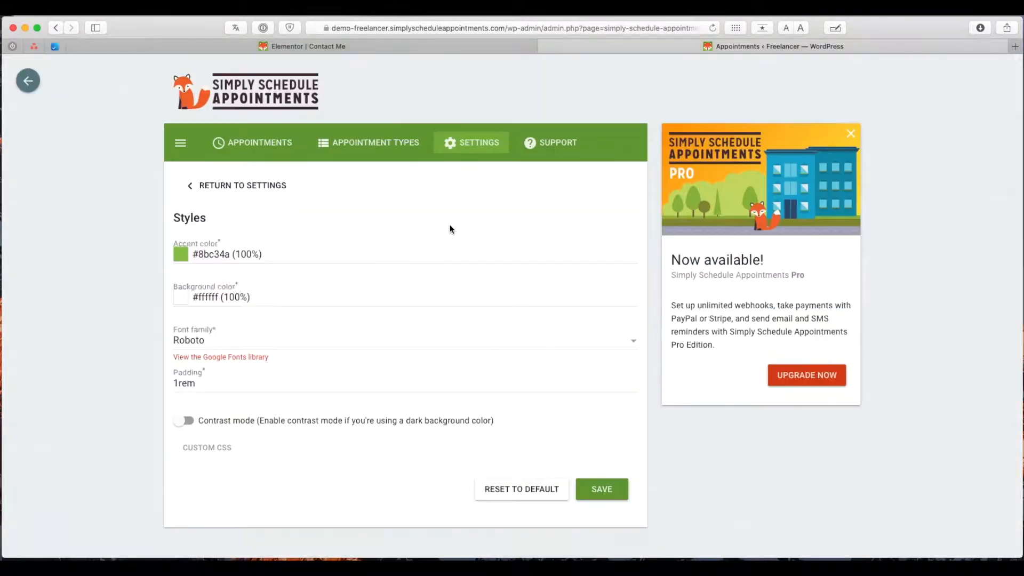
pyautogui.click(183, 253)
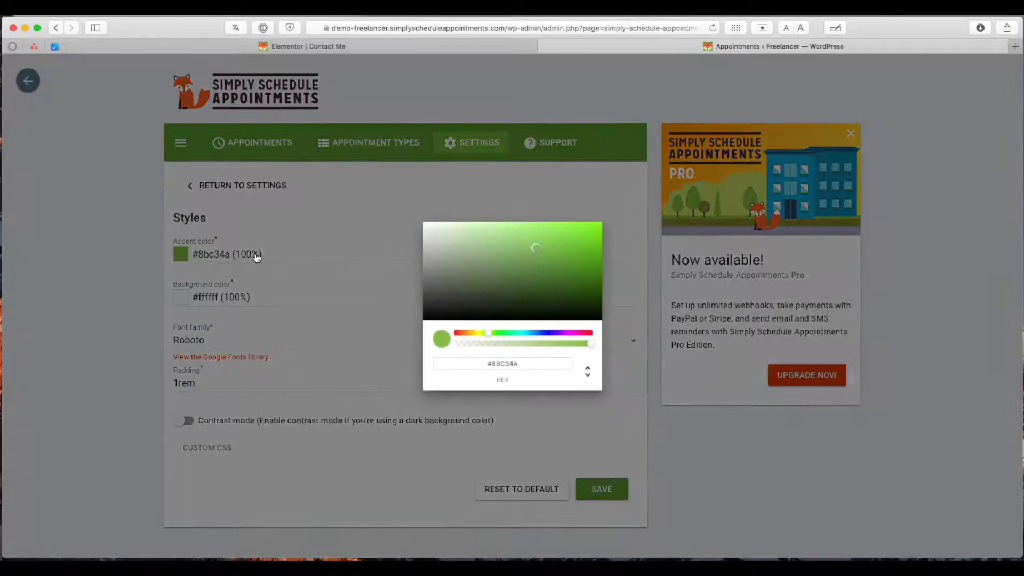
pyautogui.moveTo(488, 335); pyautogui.dragTo(465, 334)
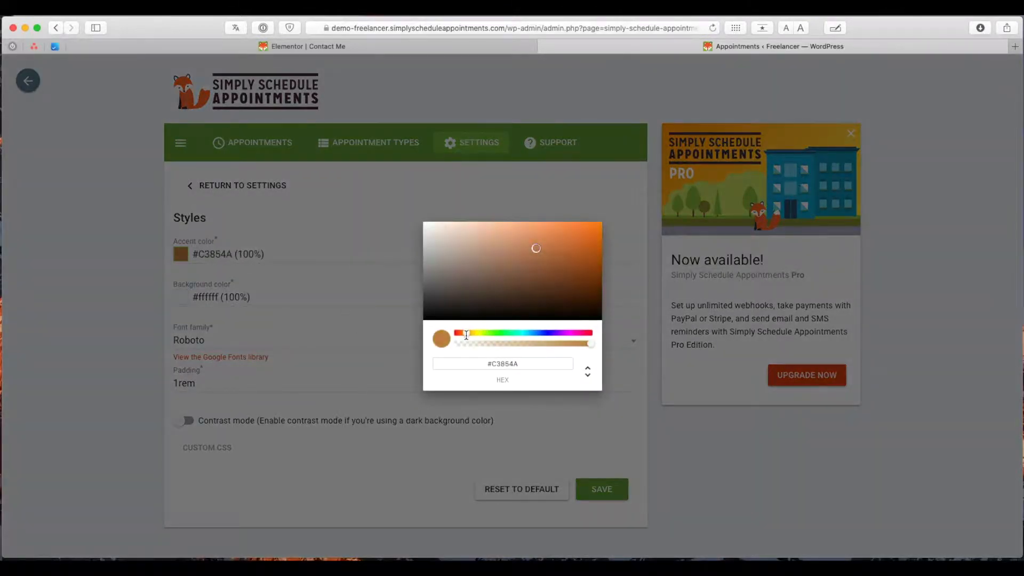
pyautogui.click(457, 333)
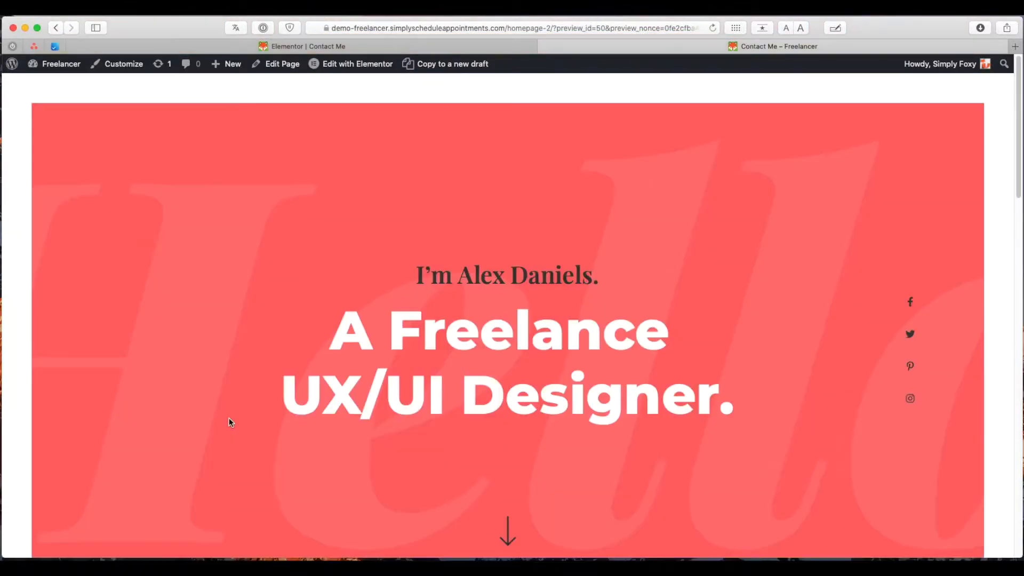
# Book the phone call for Friday, September 11 at 1:15 PM.
pyautogui.scroll(-3)
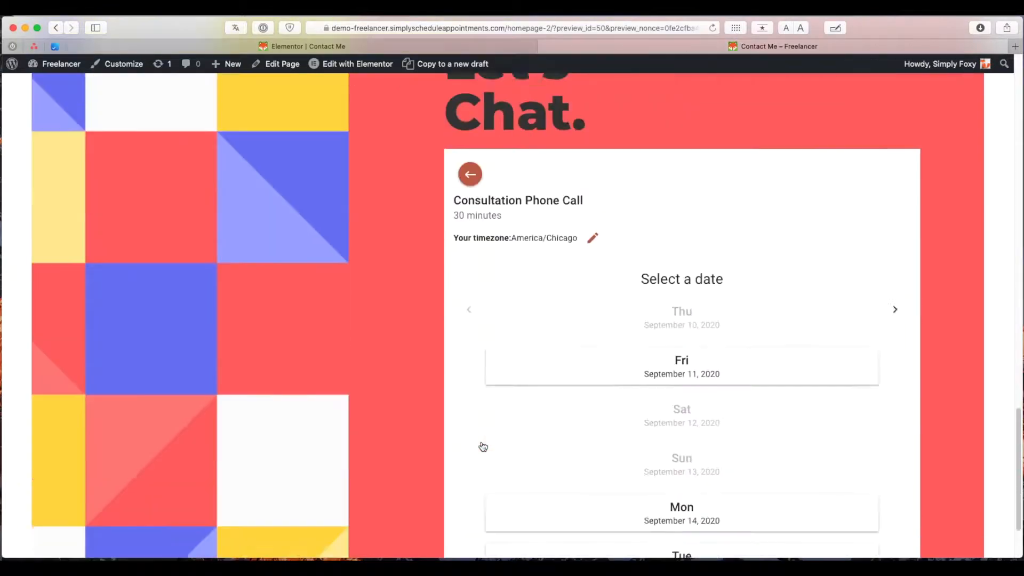
pyautogui.click(681, 366)
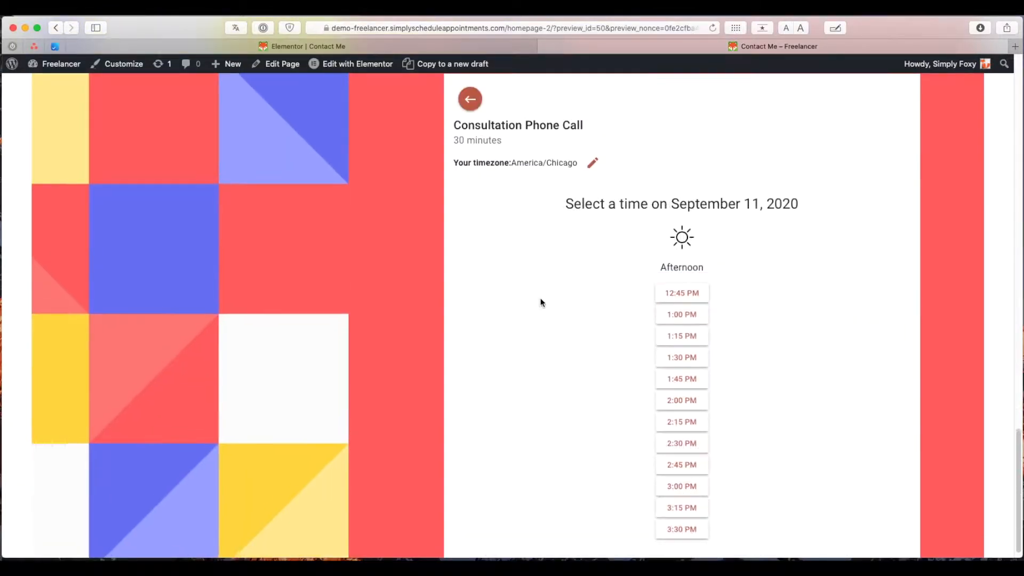
pyautogui.click(681, 336)
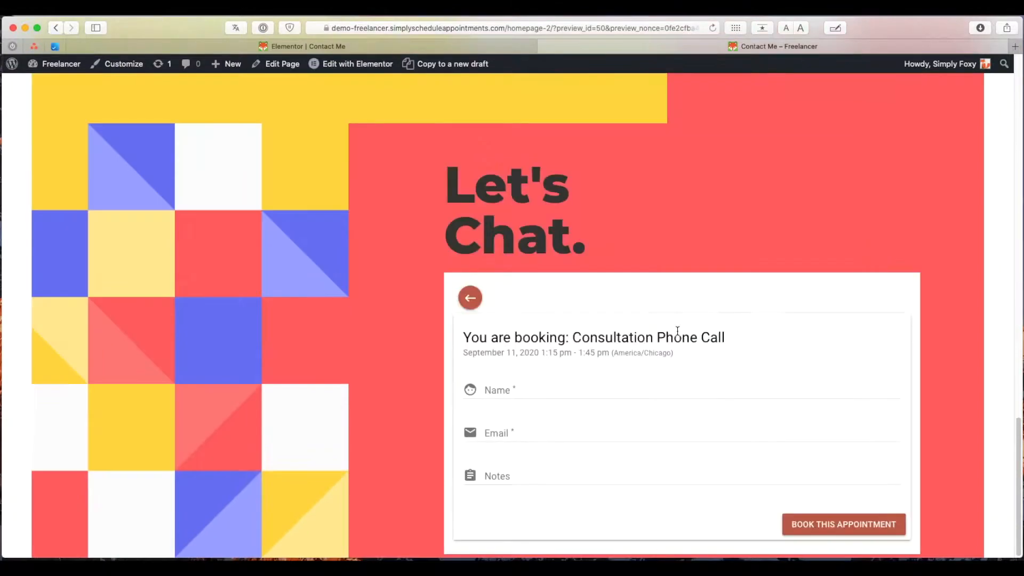
pyautogui.moveTo(723, 185)
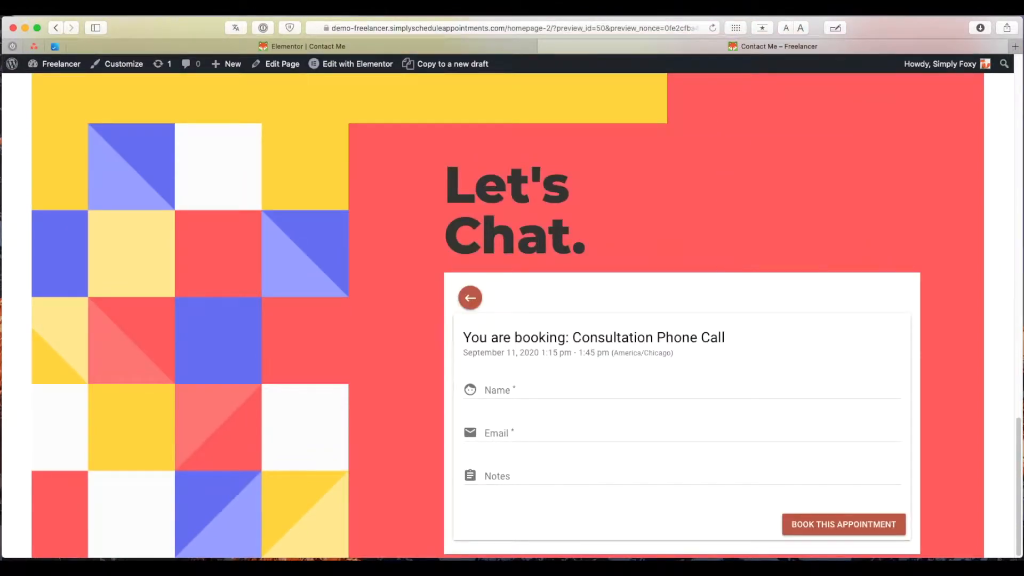
pyautogui.click(772, 47)
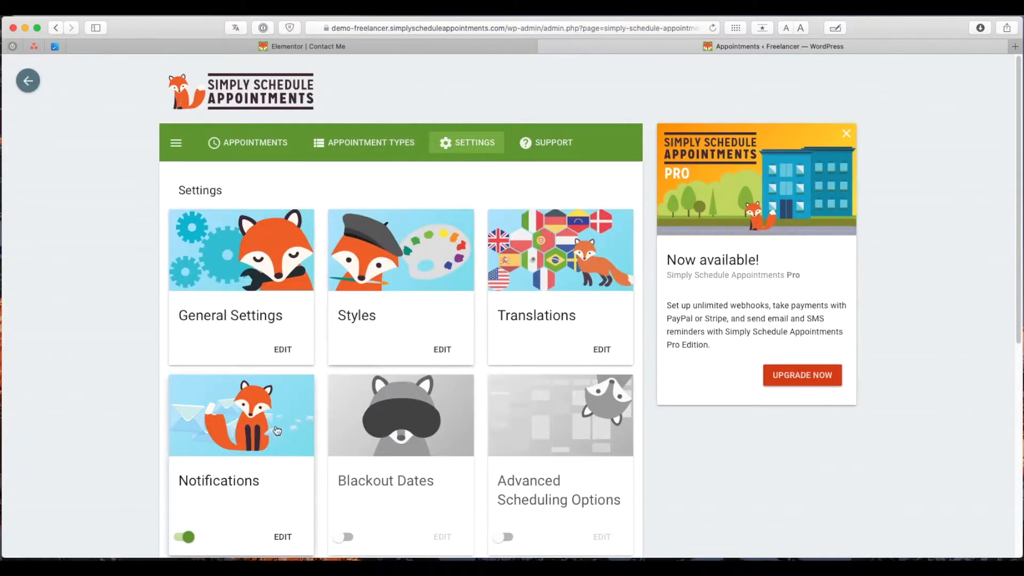
pyautogui.moveTo(274, 432)
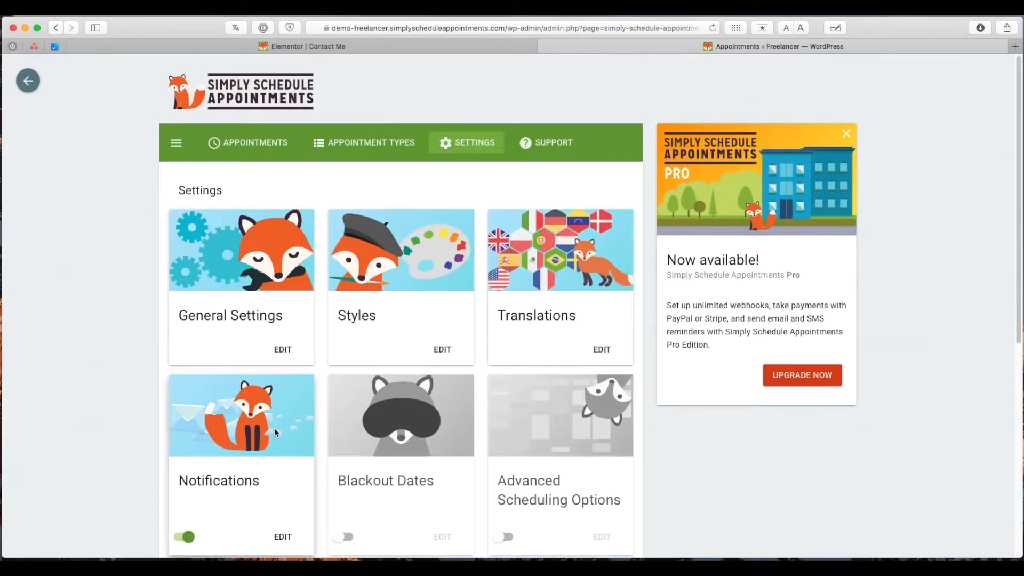
# Preview the Email (Admin) Appointment Booked notification with John Smith's appointment details.
pyautogui.click(282, 536)
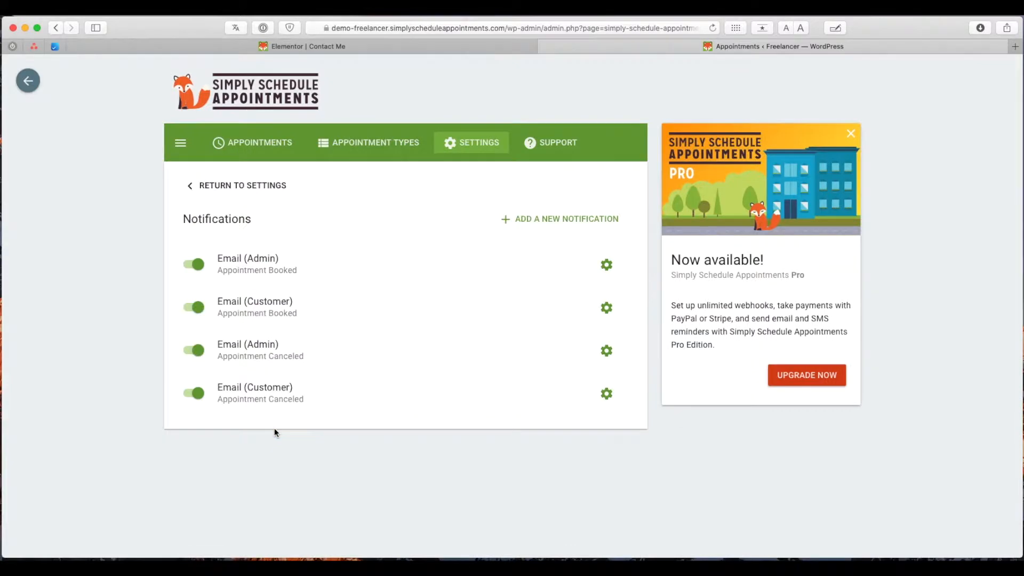
pyautogui.click(605, 265)
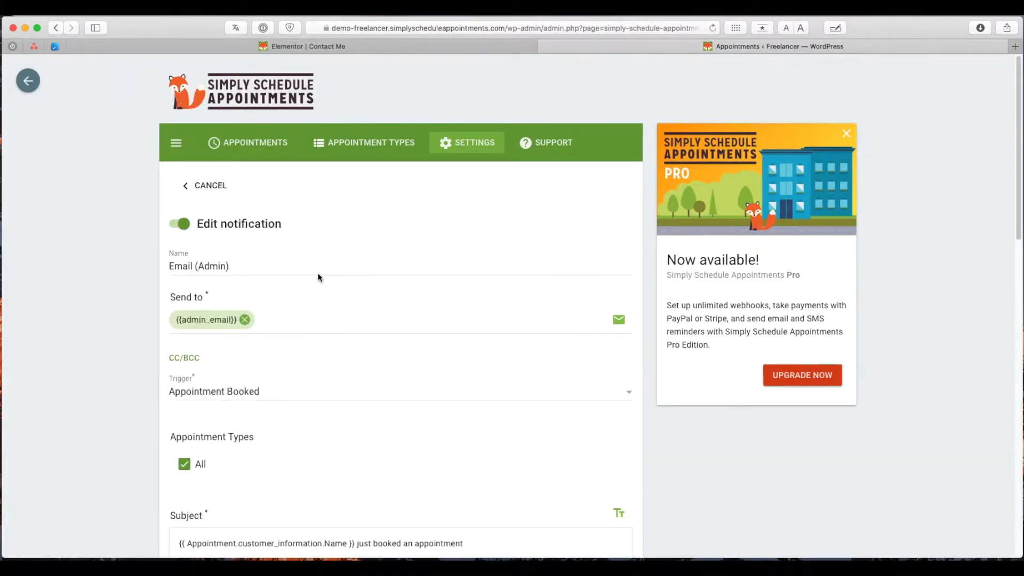
pyautogui.scroll(-3)
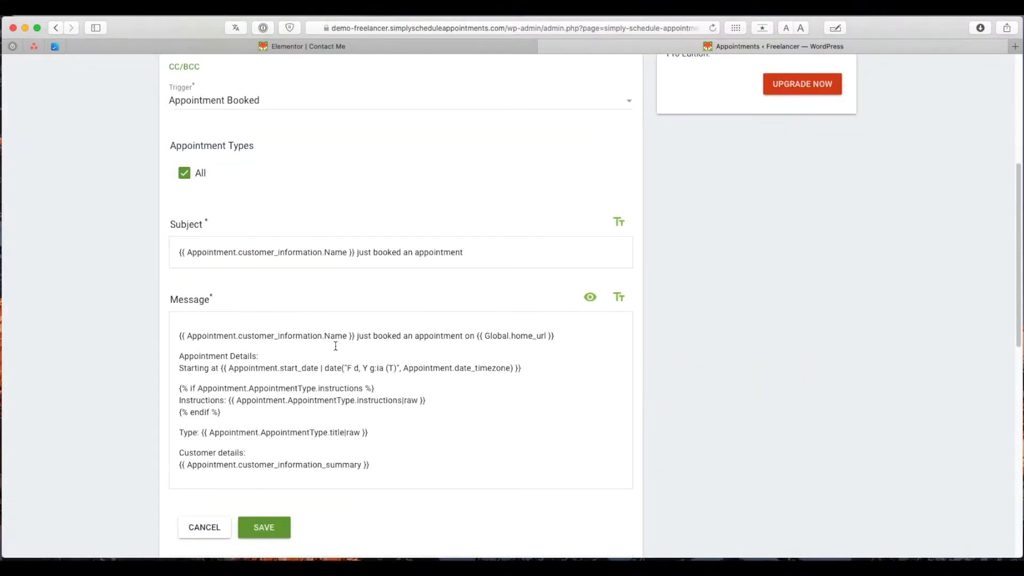
pyautogui.click(590, 297)
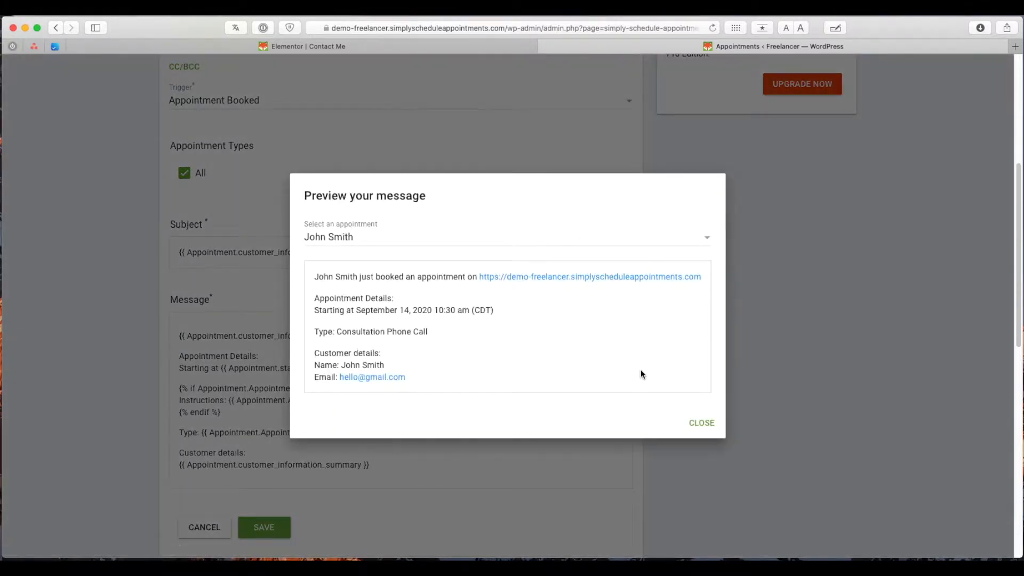
pyautogui.click(701, 422)
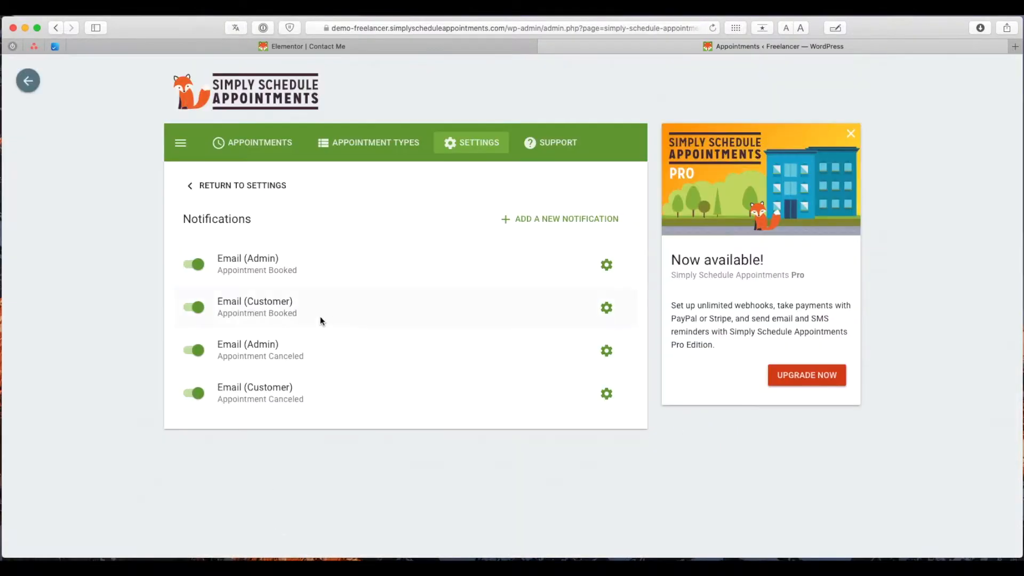
# Preview the Email (Customer) Appointment Booked confirmation with John Smith's details.
pyautogui.click(606, 307)
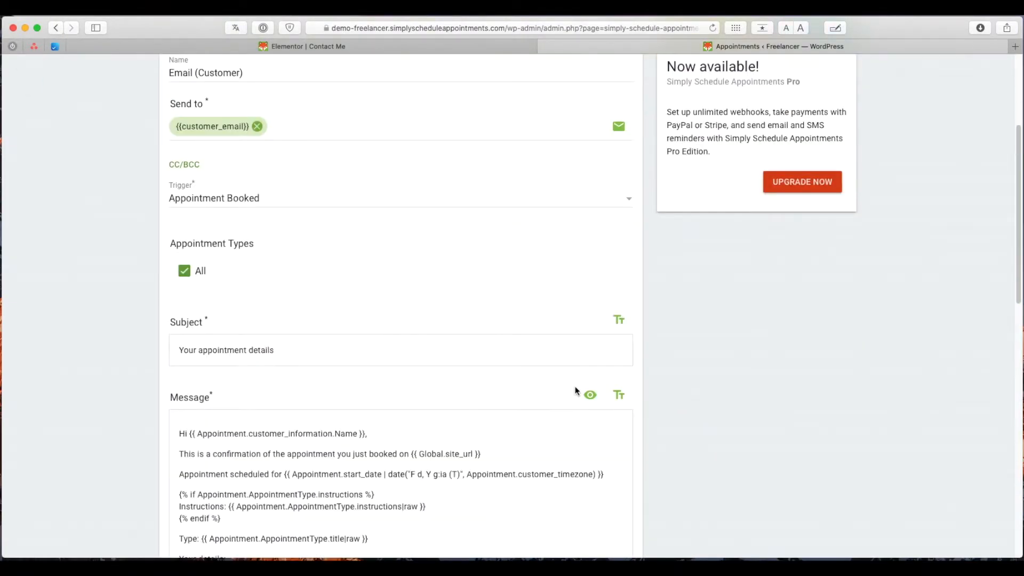
pyautogui.click(590, 395)
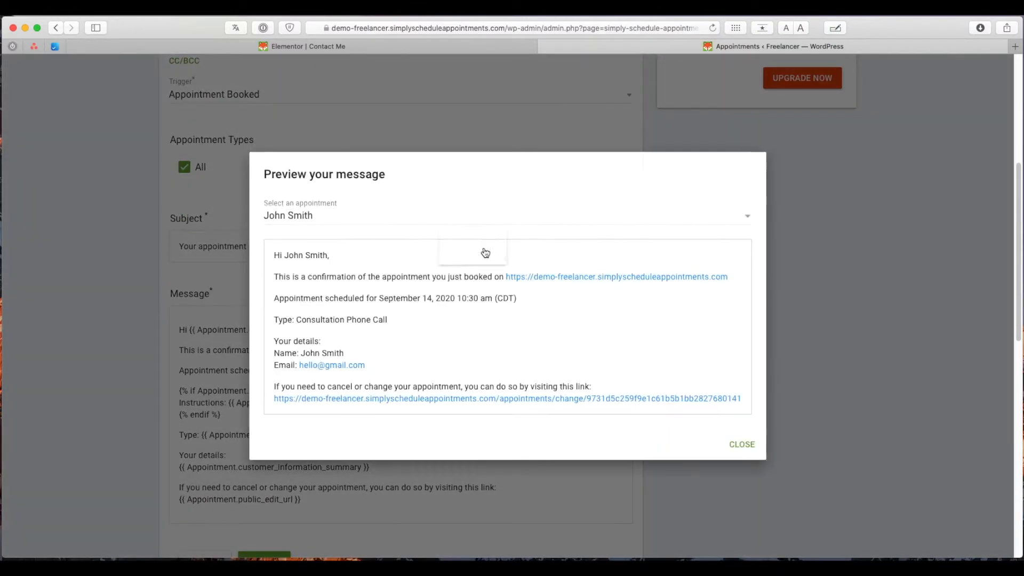
pyautogui.moveTo(519, 342)
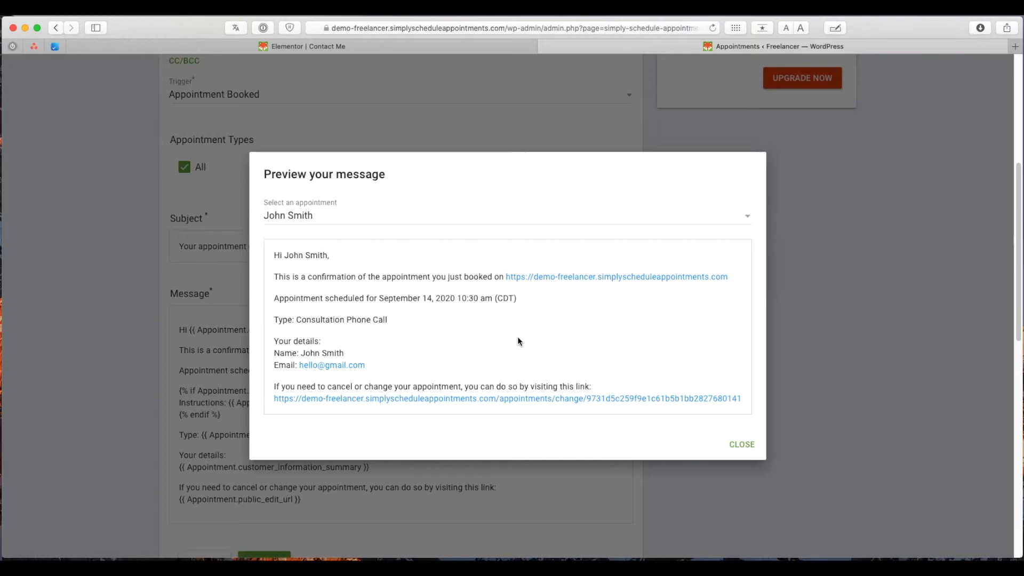
pyautogui.click(741, 444)
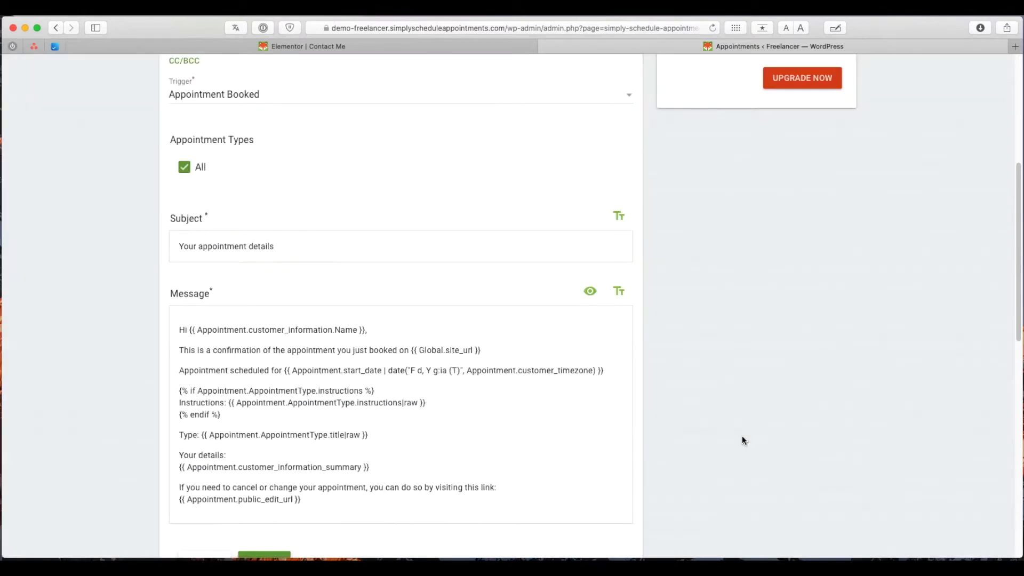